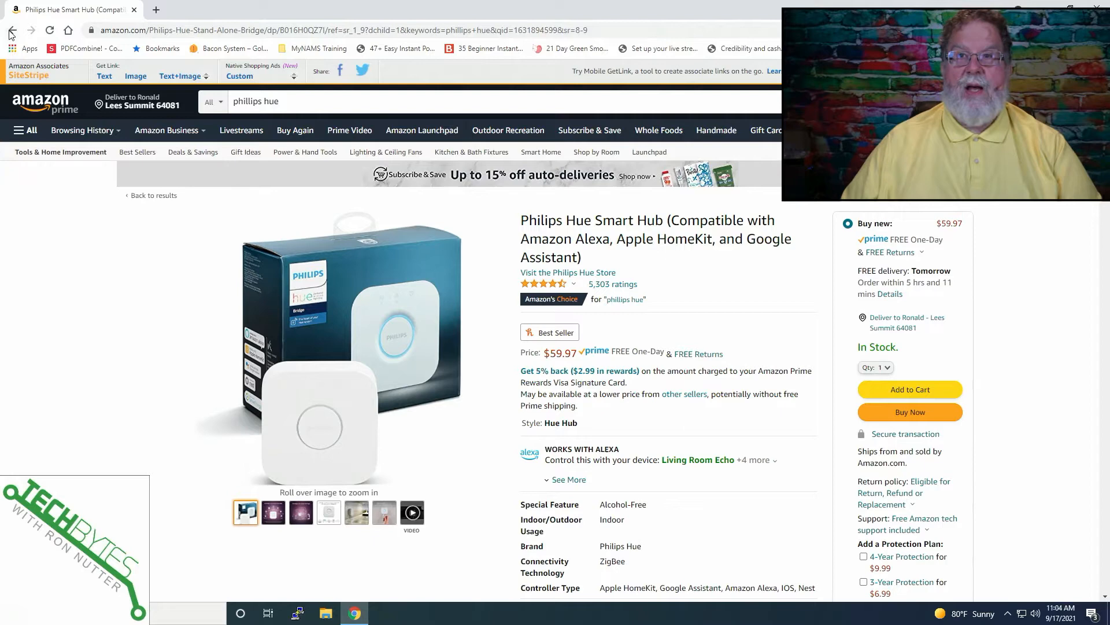
Return from the Philips Hue Smart Hub page to the philips hue search results.
left_click(12, 30)
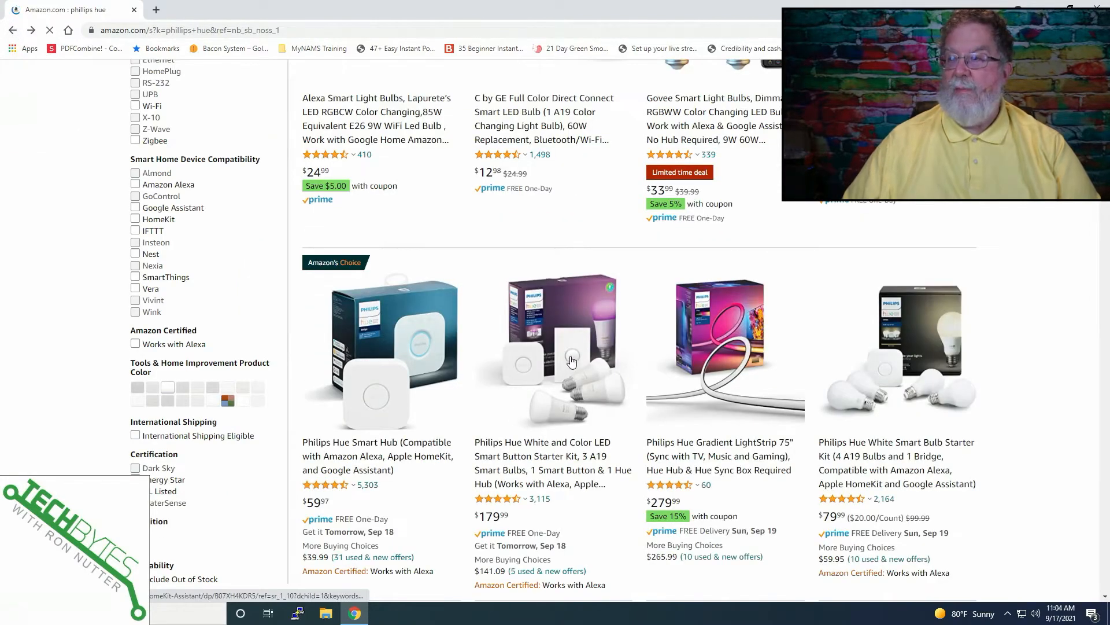
mouse_move(671, 395)
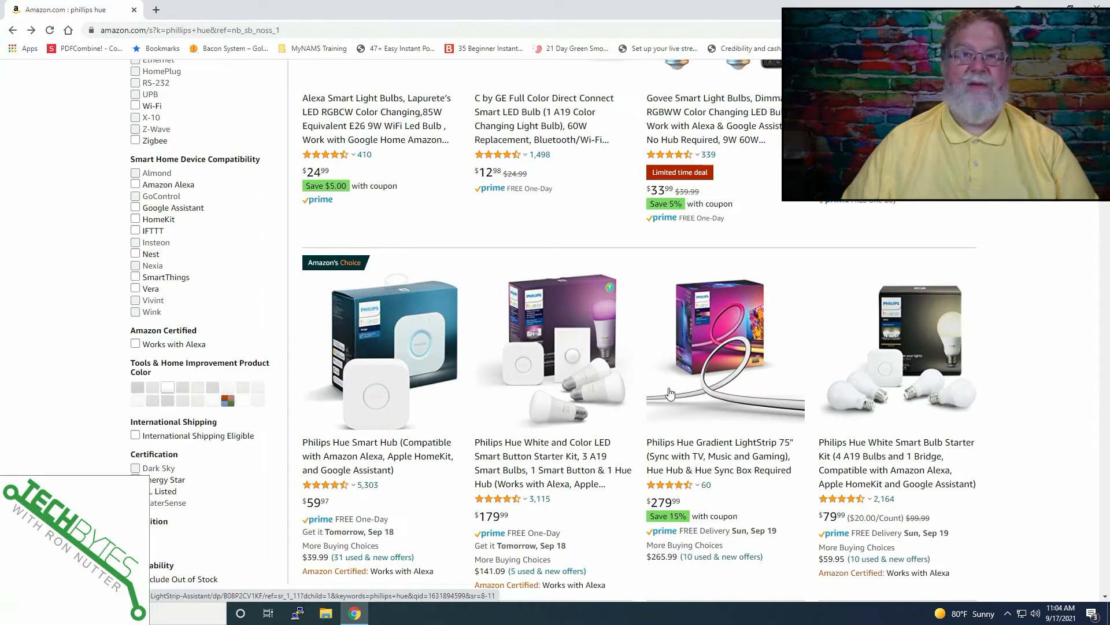
mouse_move(611, 392)
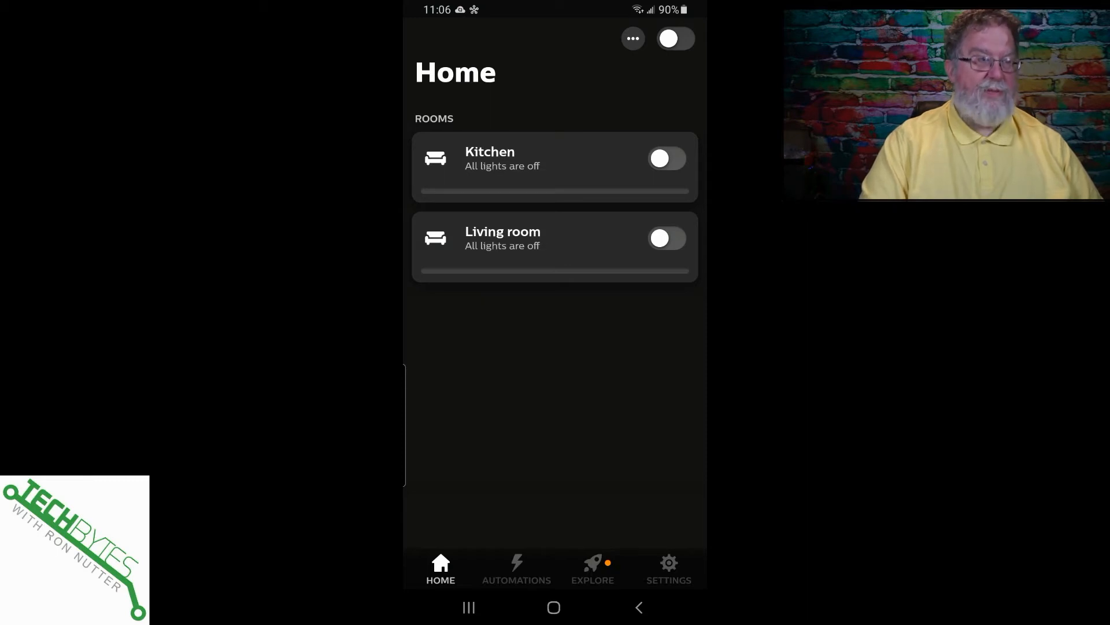
Switch from the Hue app's rooms view back to the Home Assistant Configuration page.
left_click(667, 238)
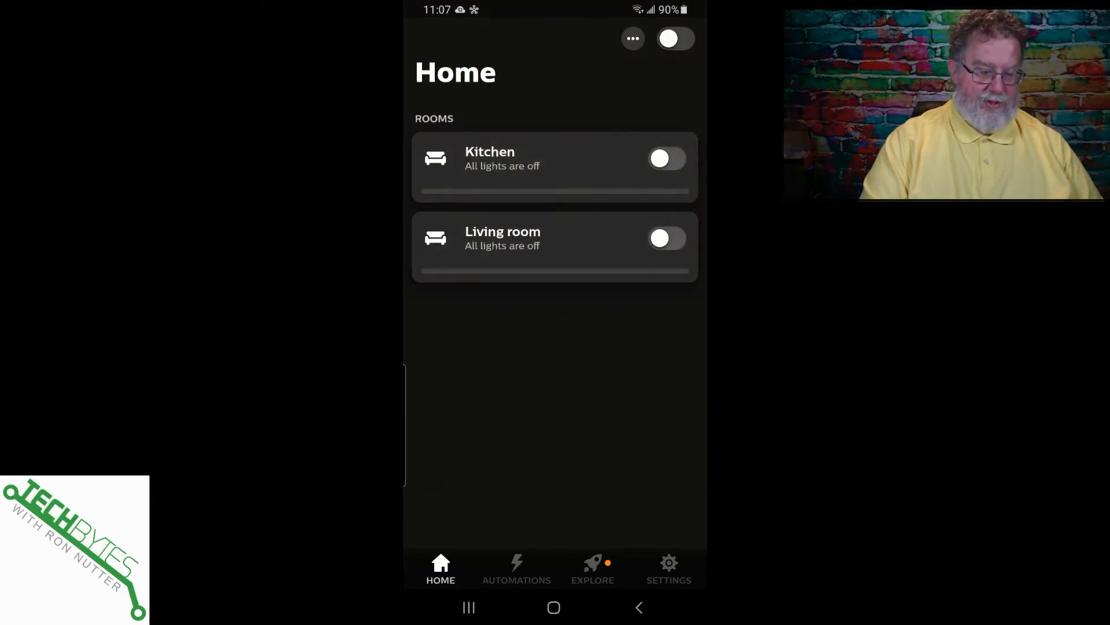
left_click(666, 238)
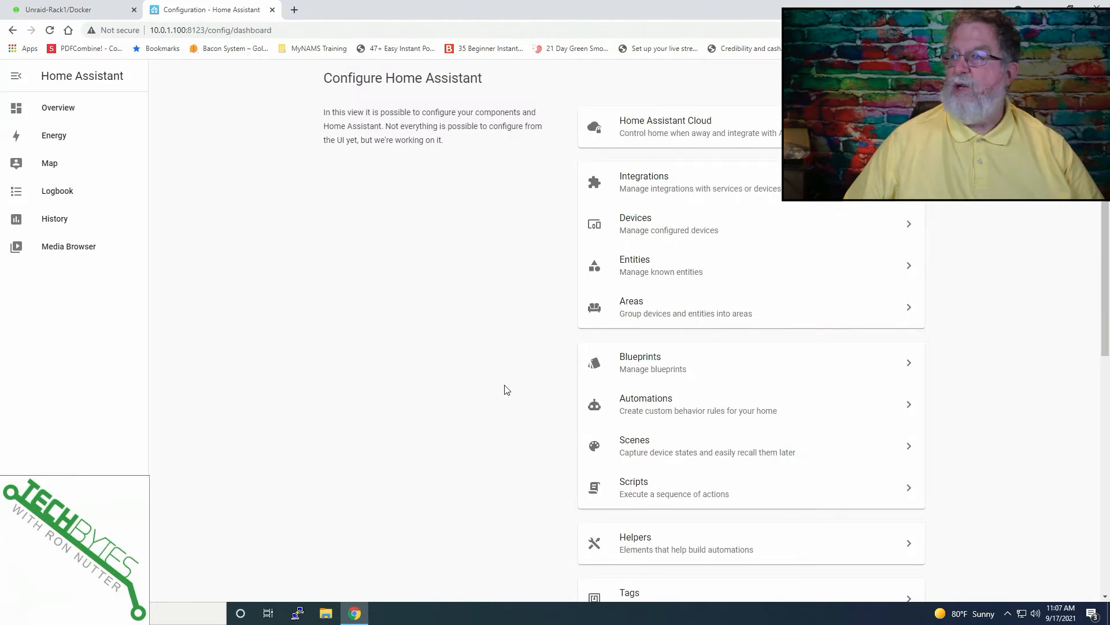
Configure the discovered Philips Hue bridge, confirming the link and finishing with 1 device and 2 entities.
left_click(644, 182)
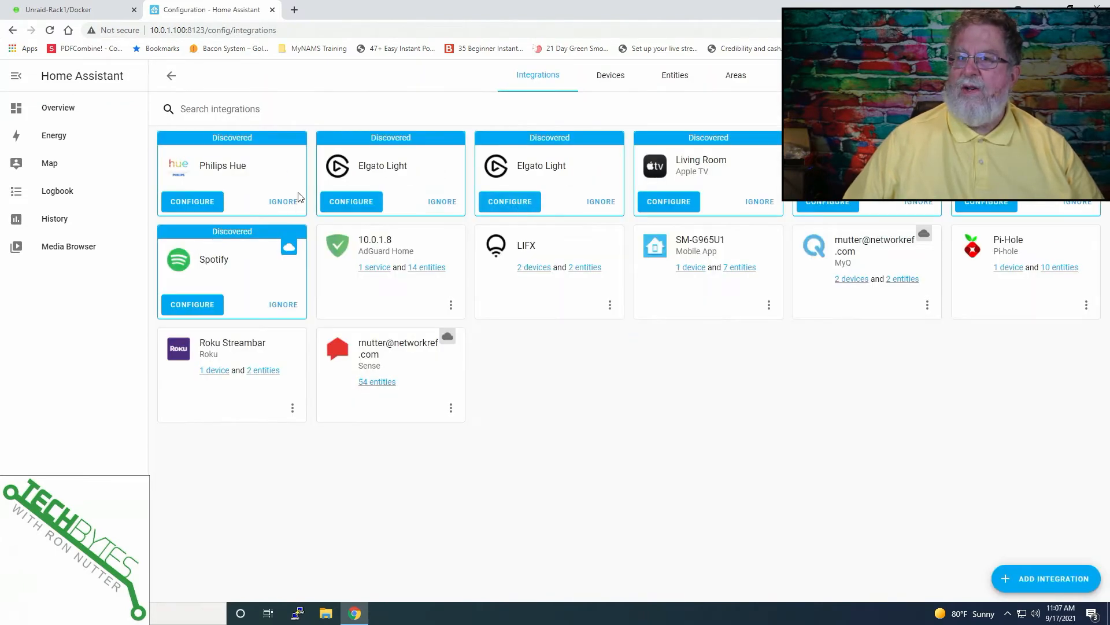
left_click(192, 201)
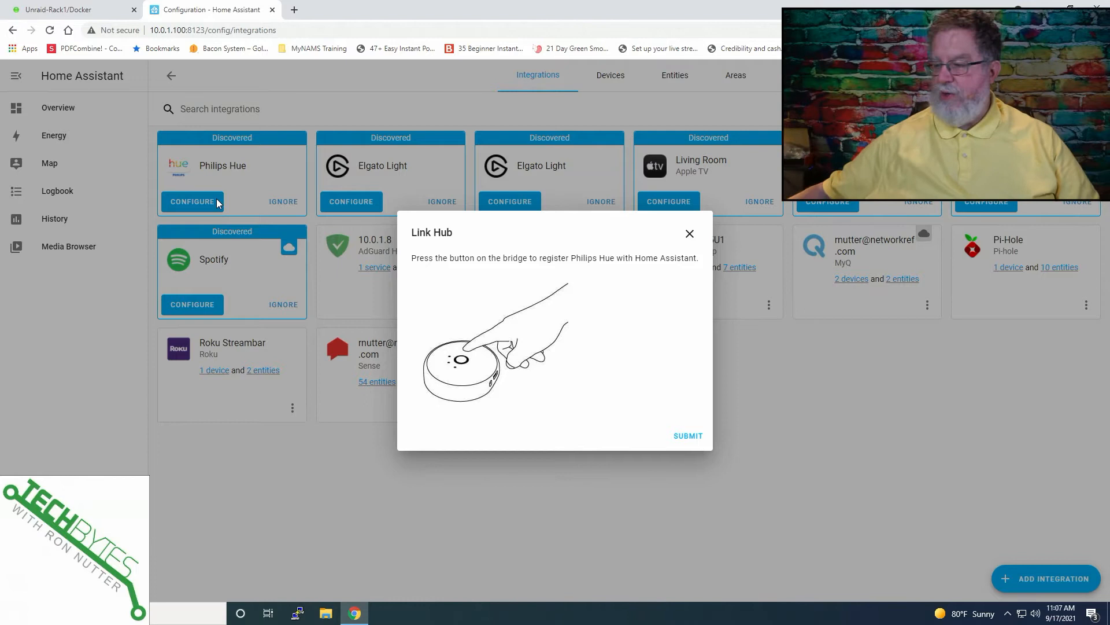
mouse_move(595, 469)
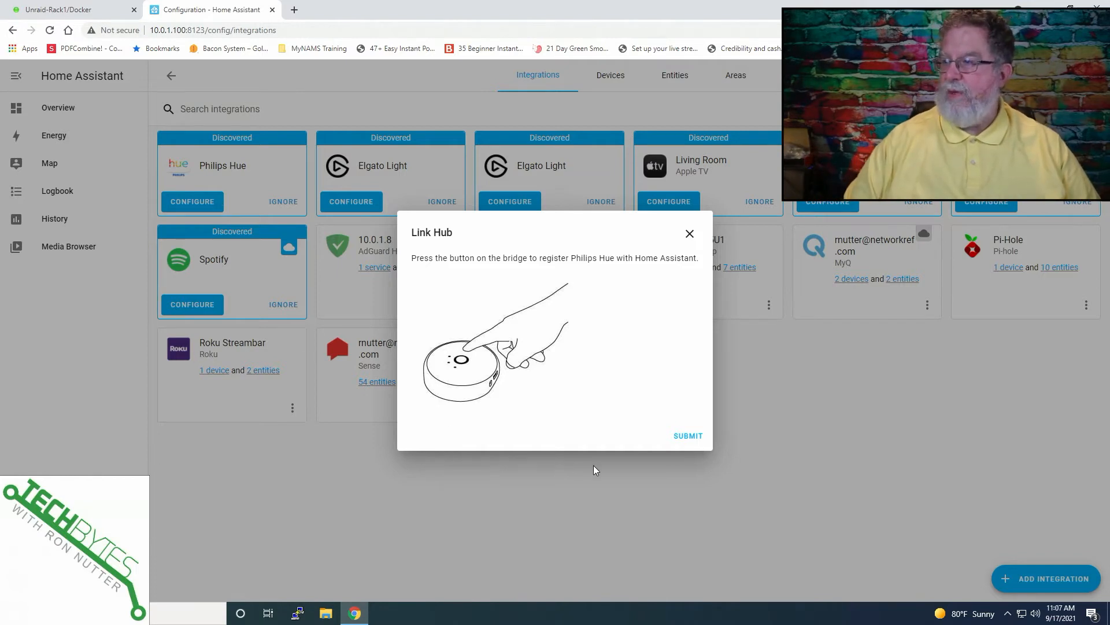
left_click(686, 436)
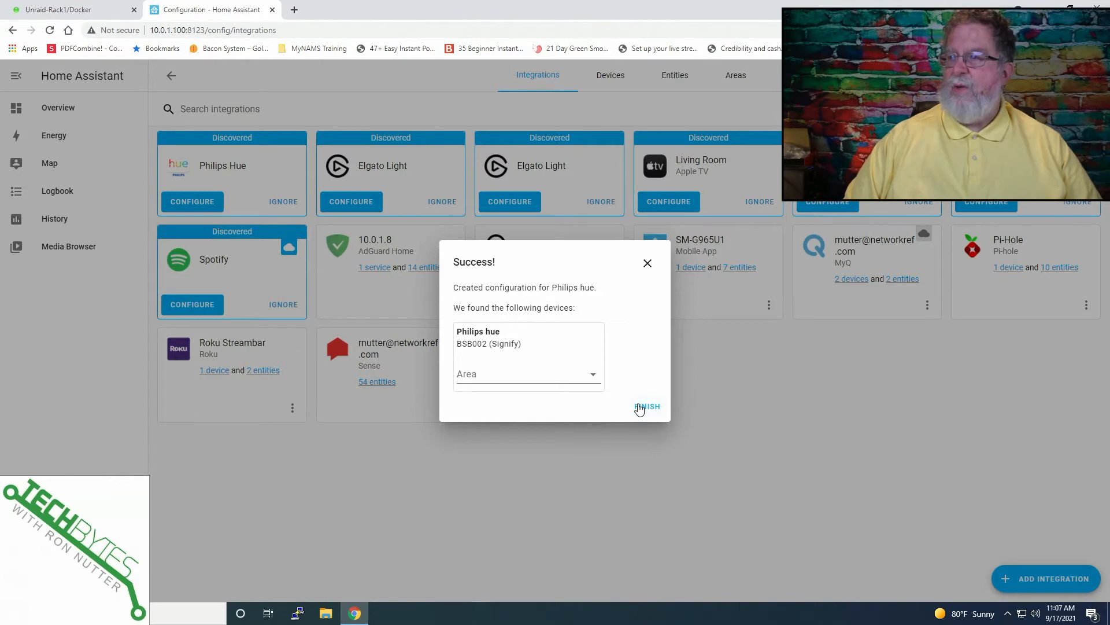
left_click(645, 406)
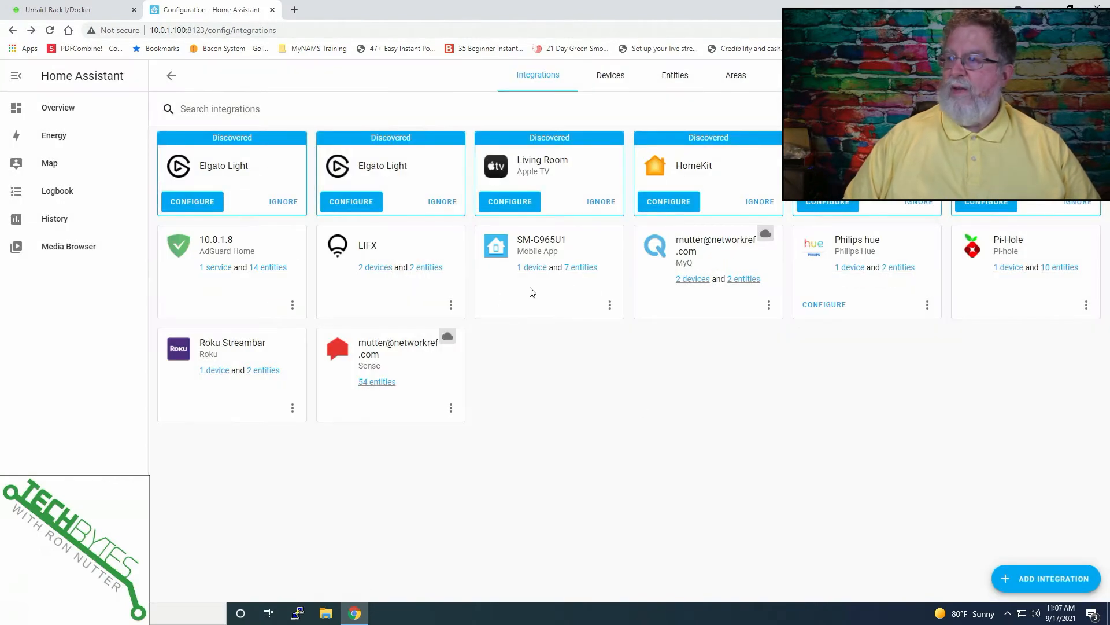
mouse_move(837, 273)
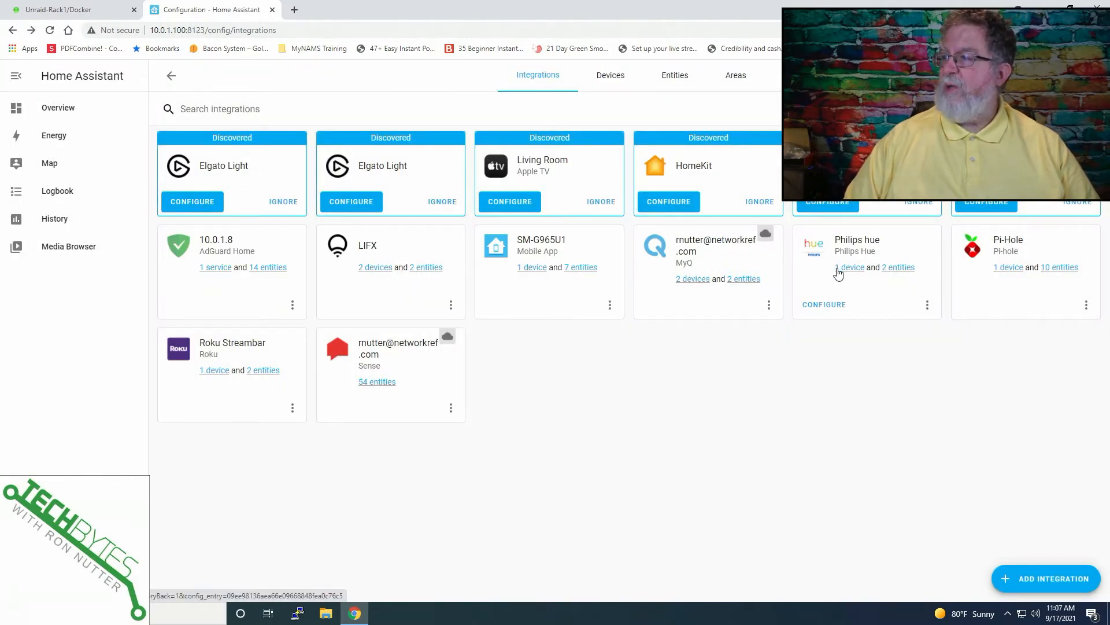
Review the Philips hue devices and inspect the Recliner lamp's details.
left_click(850, 267)
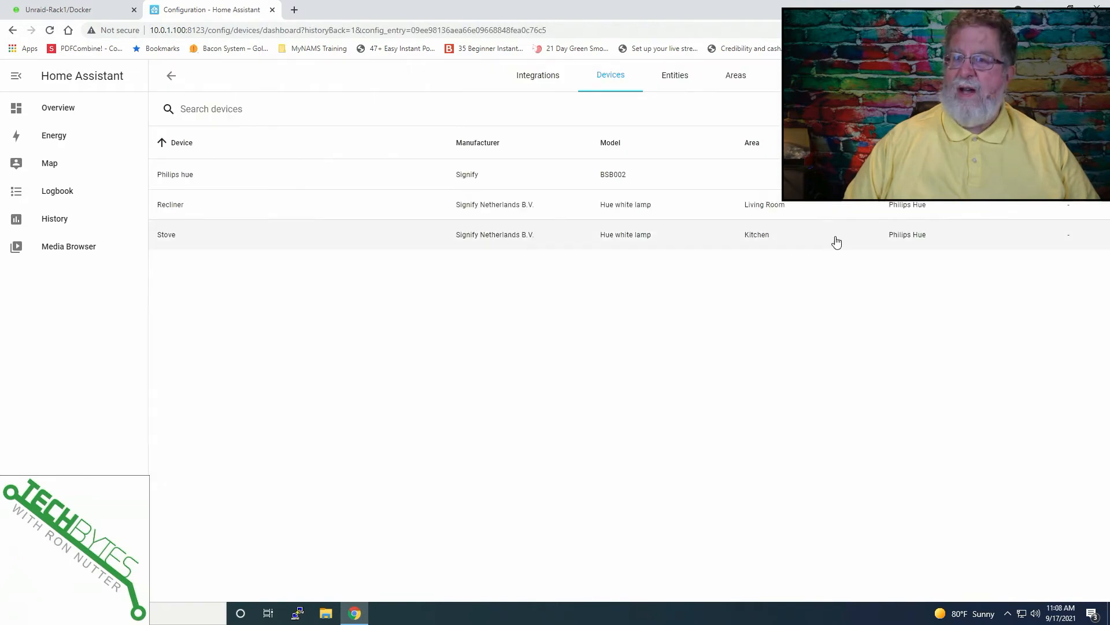
mouse_move(725, 220)
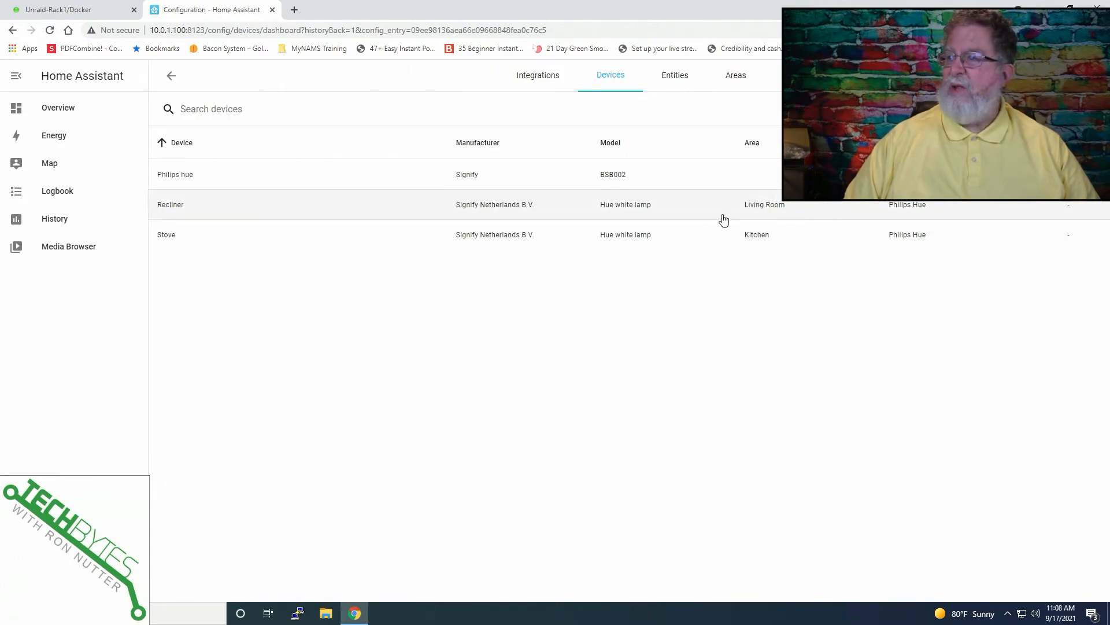
mouse_move(698, 197)
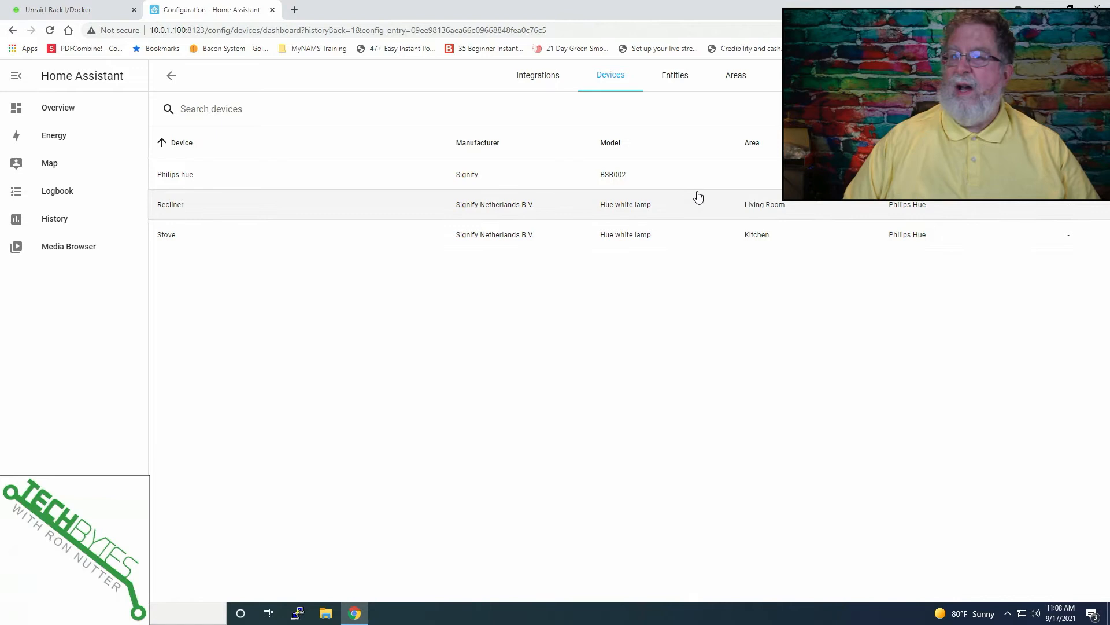
mouse_move(174, 209)
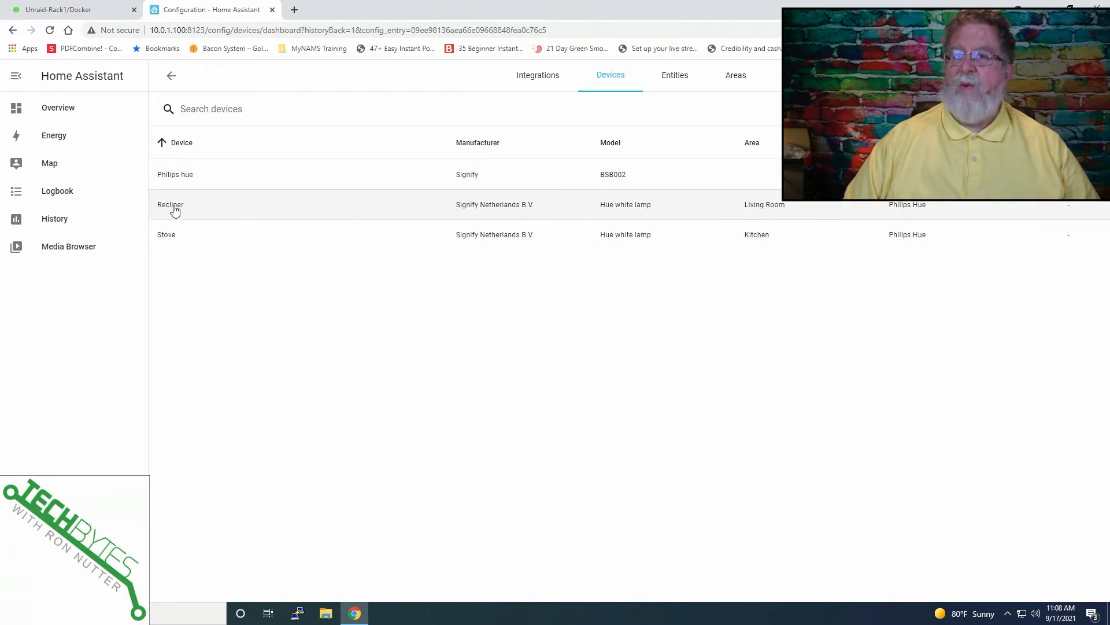
left_click(170, 76)
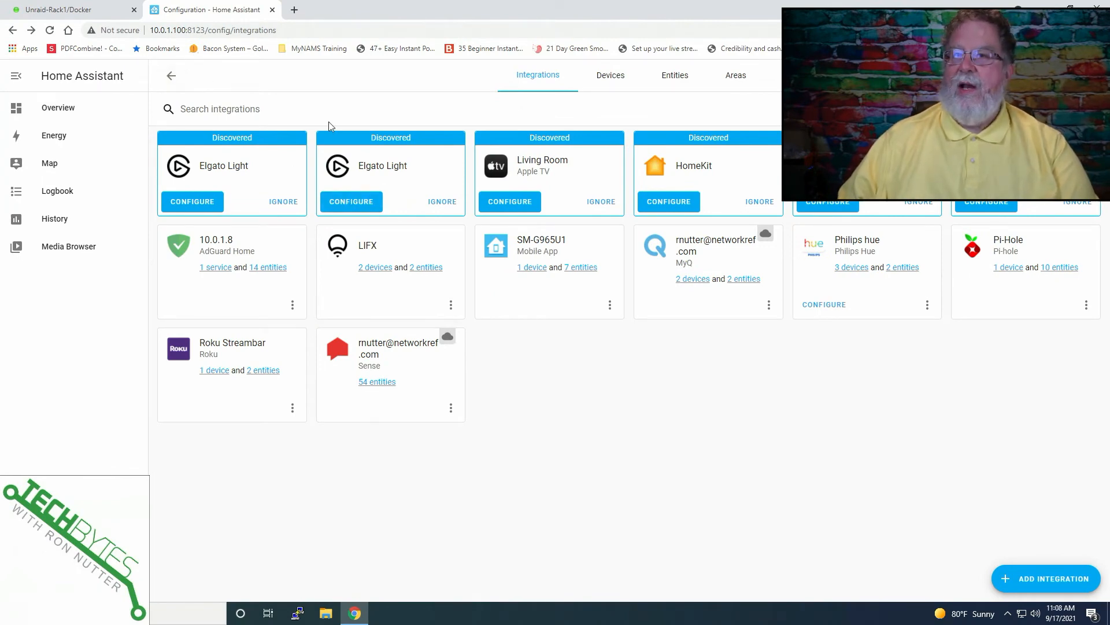
mouse_move(49, 111)
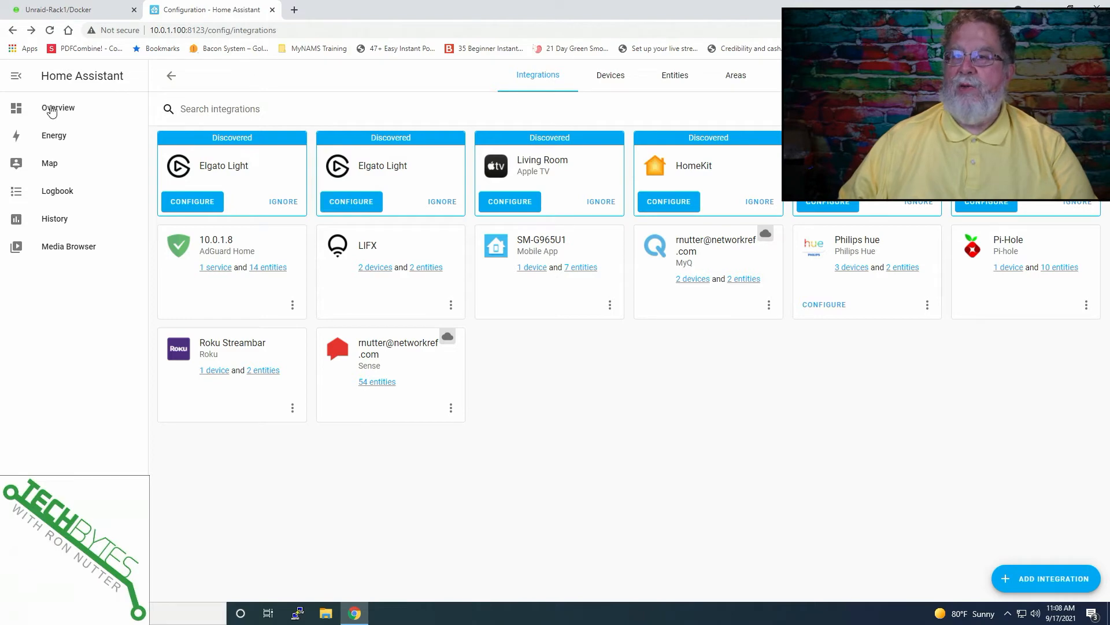
Add a Button card for light.recliner with Tap Action Toggle and save it to the Home dashboard.
left_click(58, 108)
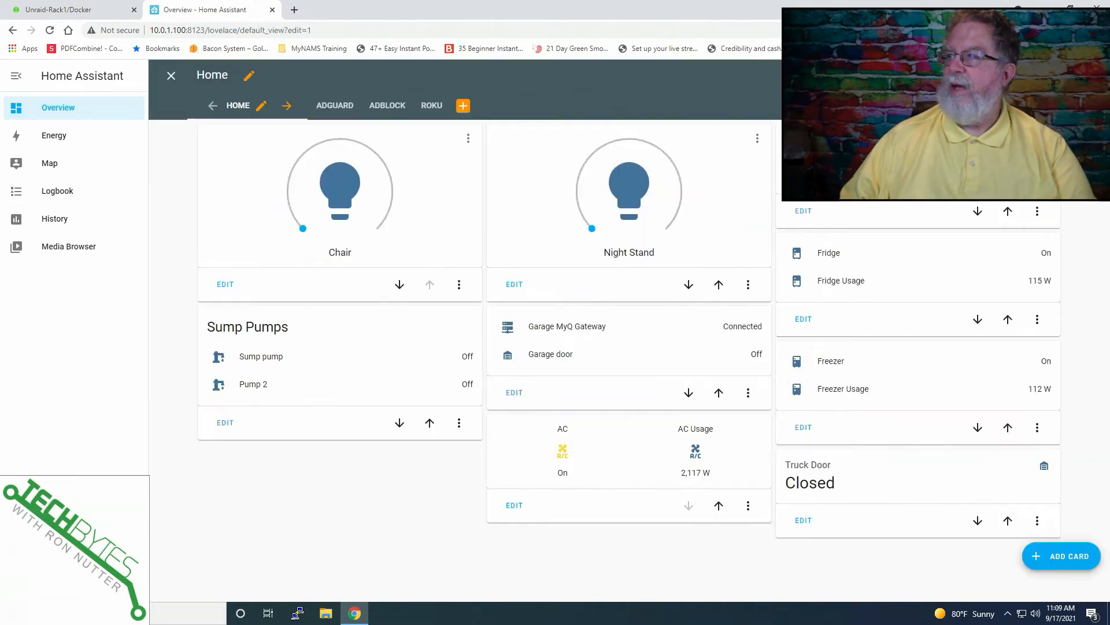
mouse_move(1067, 556)
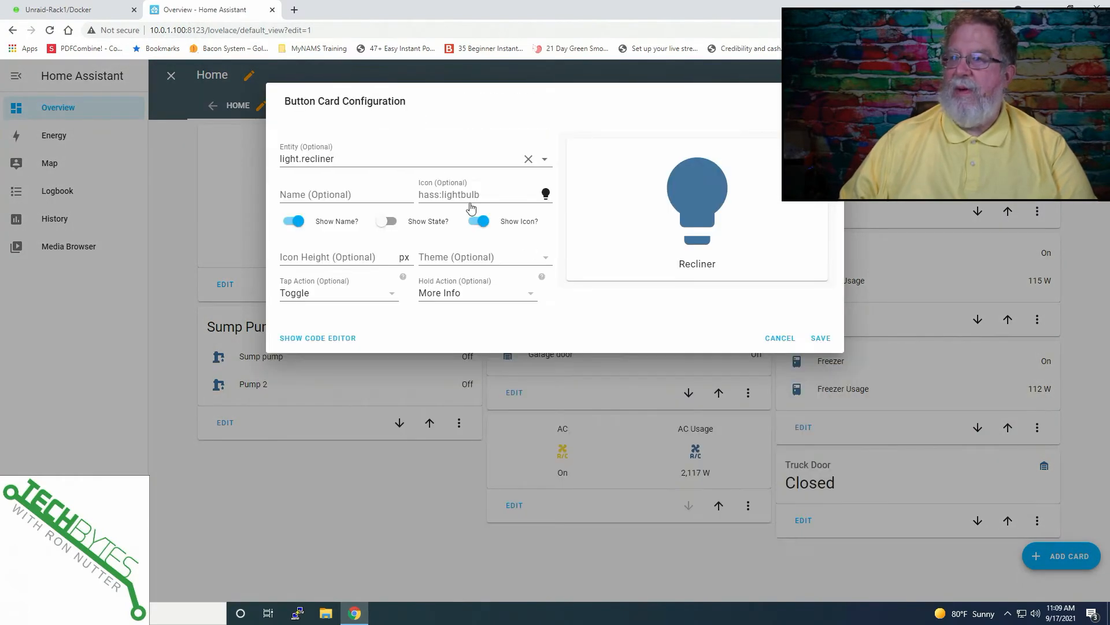
mouse_move(556, 162)
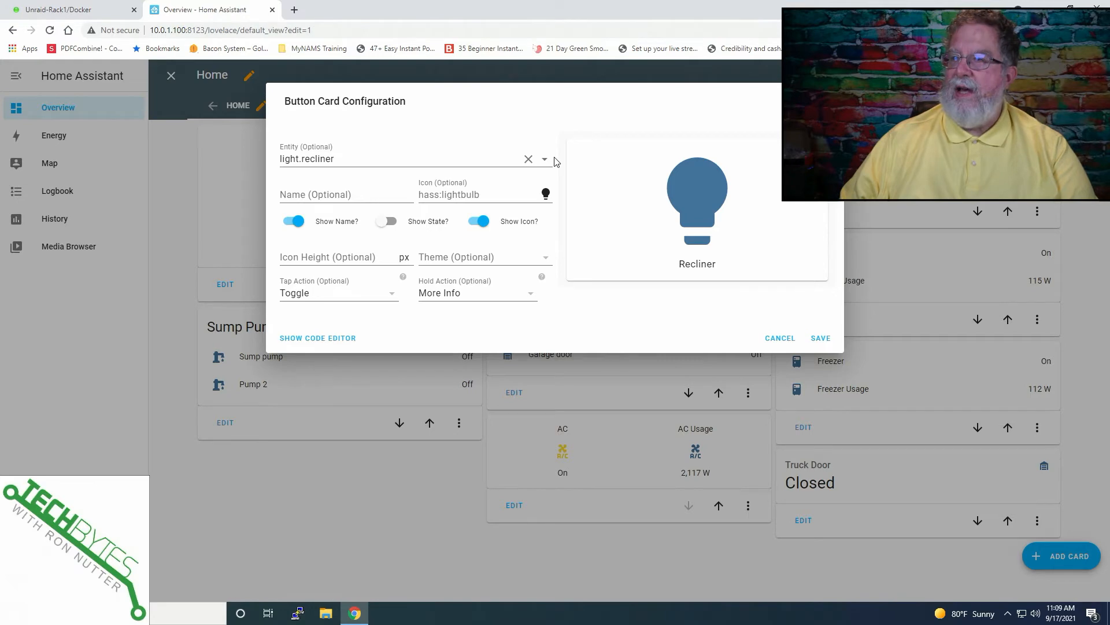
left_click(544, 159)
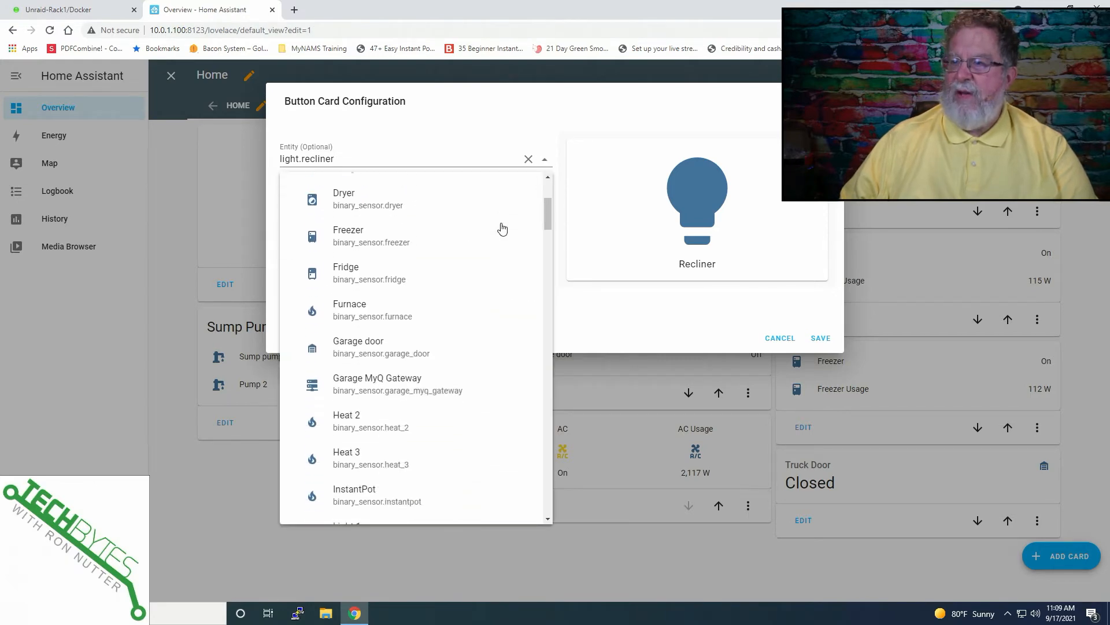
scroll("down", 3)
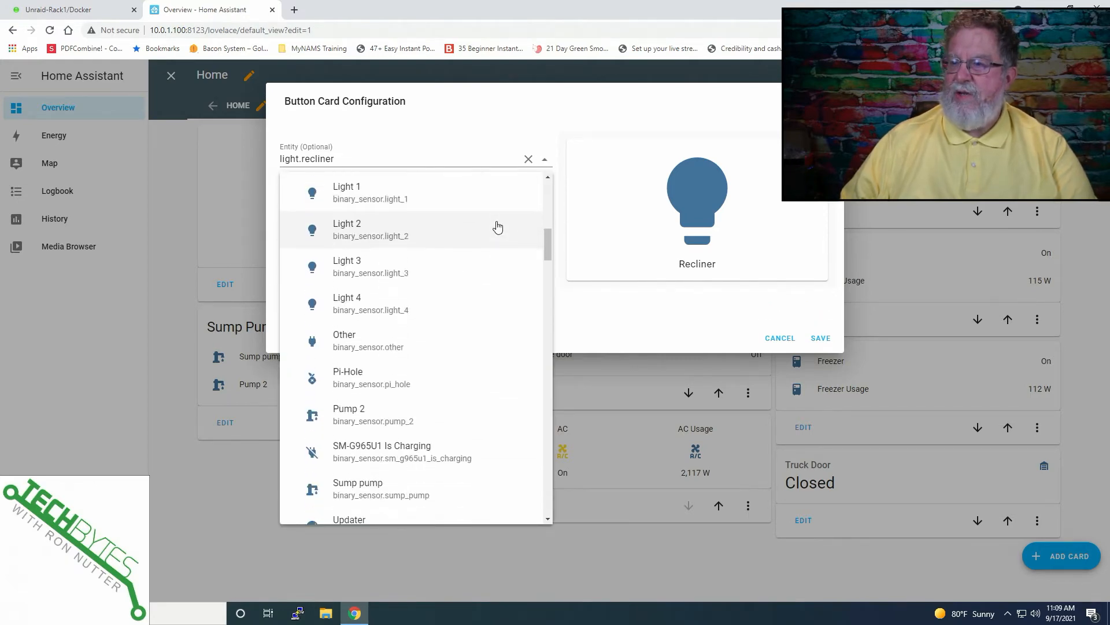
scroll("down", 3)
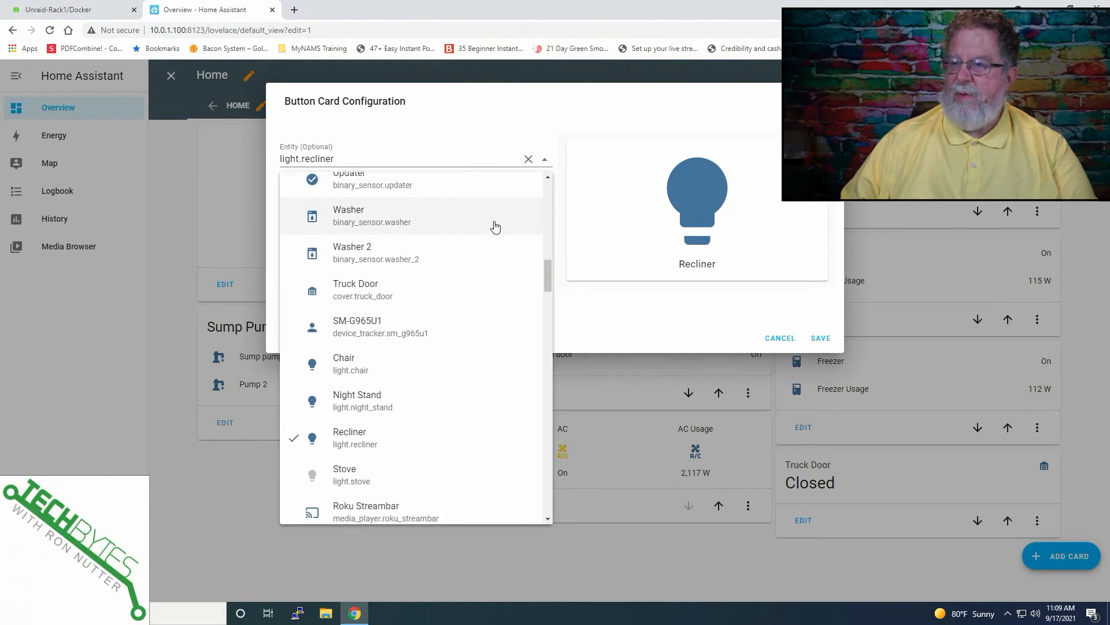
scroll("down", 3)
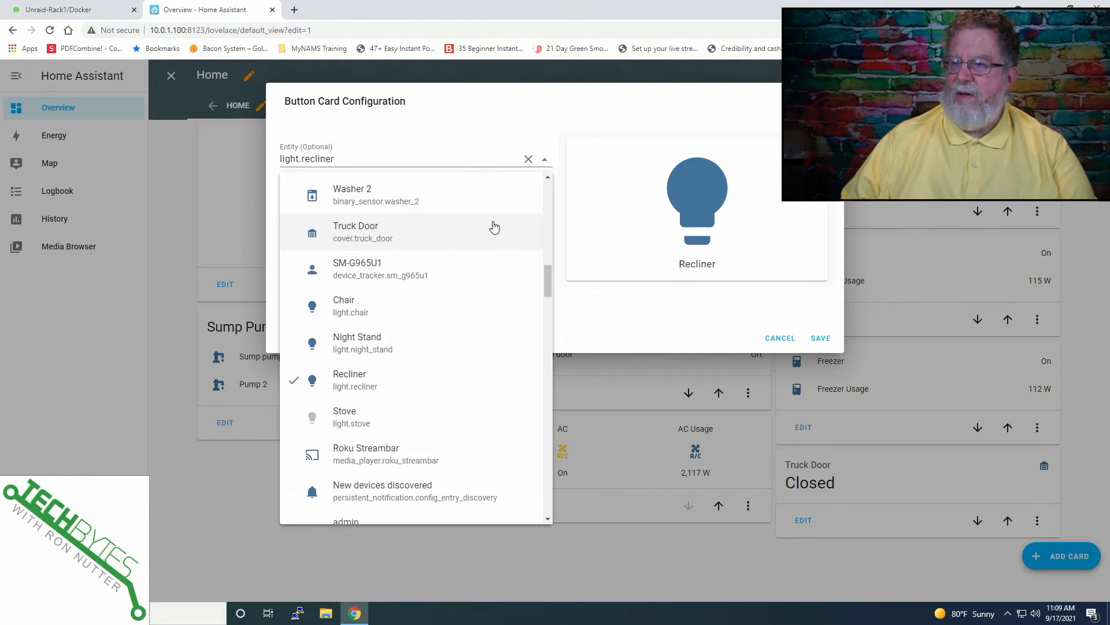
scroll("down", 3)
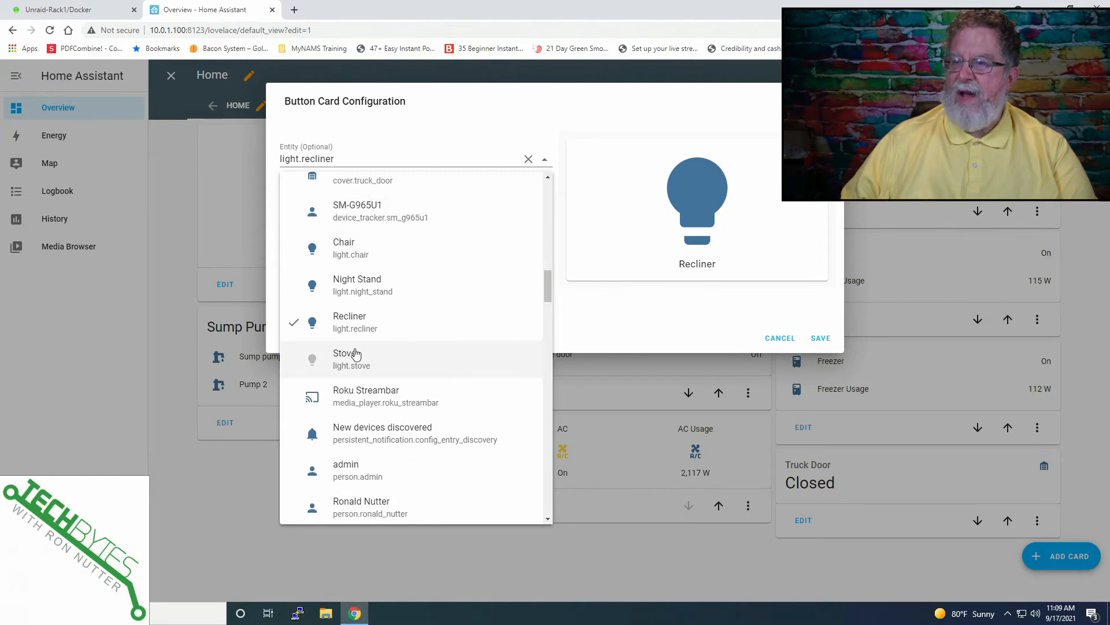
mouse_move(364, 359)
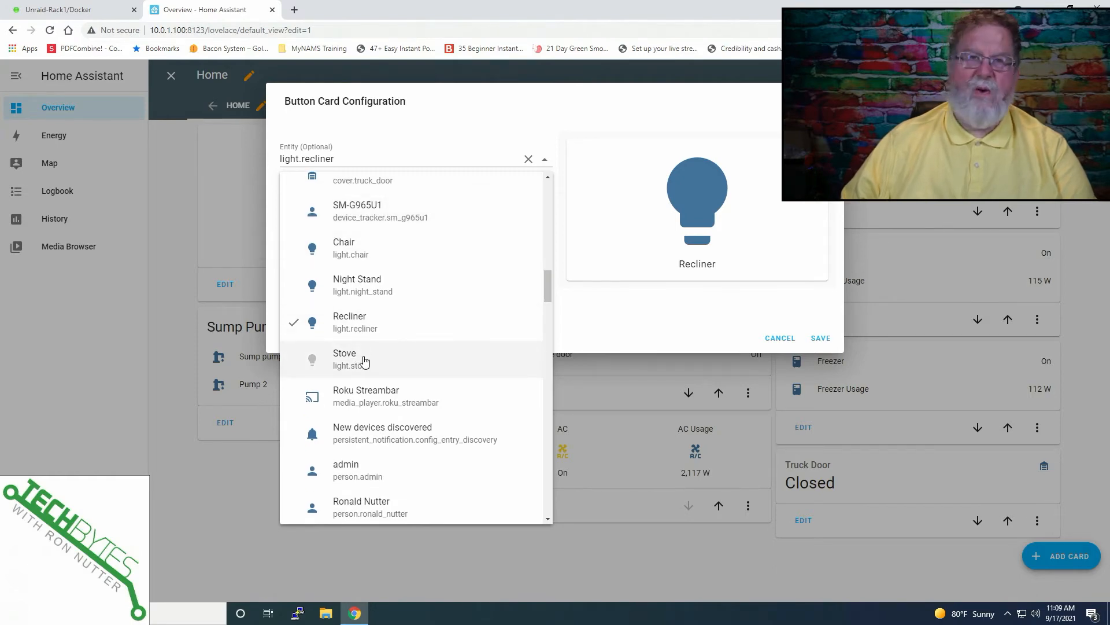
scroll("down", 3)
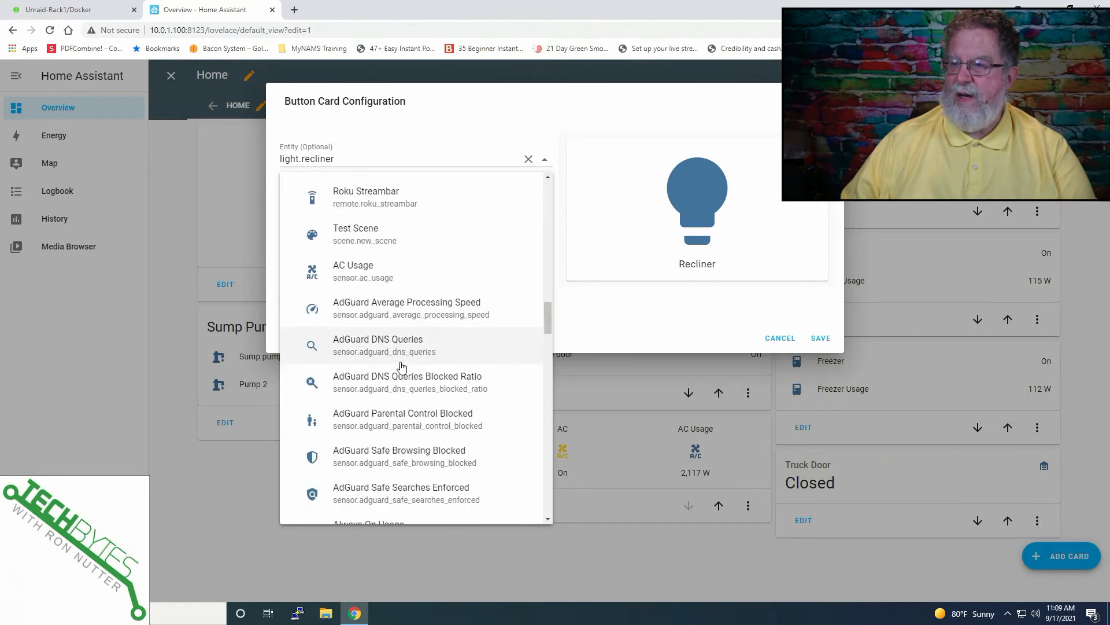
scroll("down", 3)
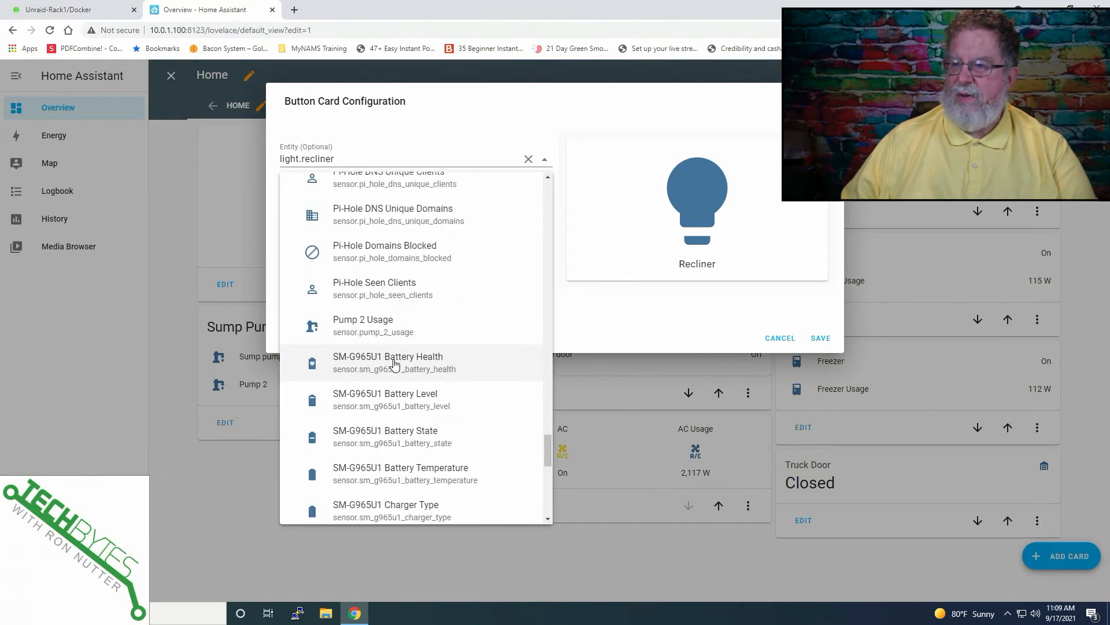
scroll("down", 3)
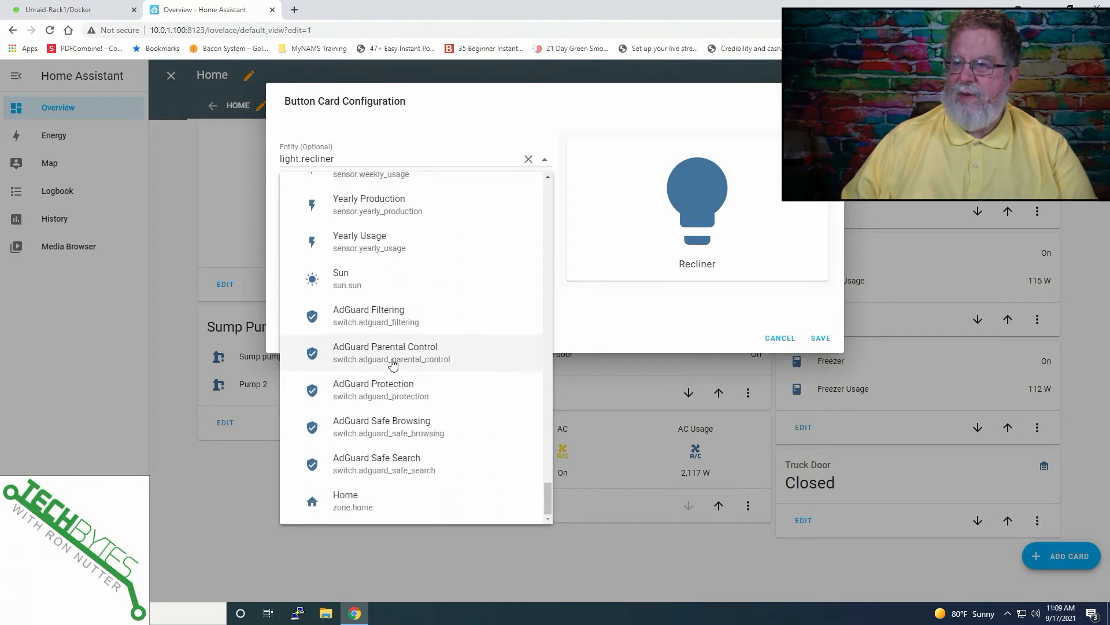
scroll("up", 3)
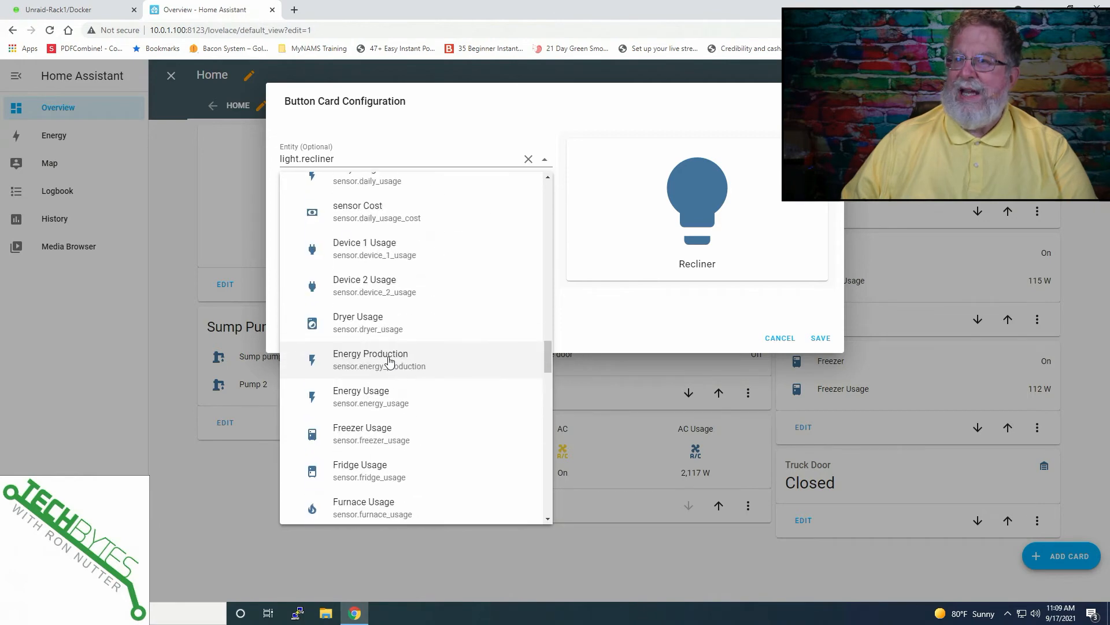
scroll("up", 3)
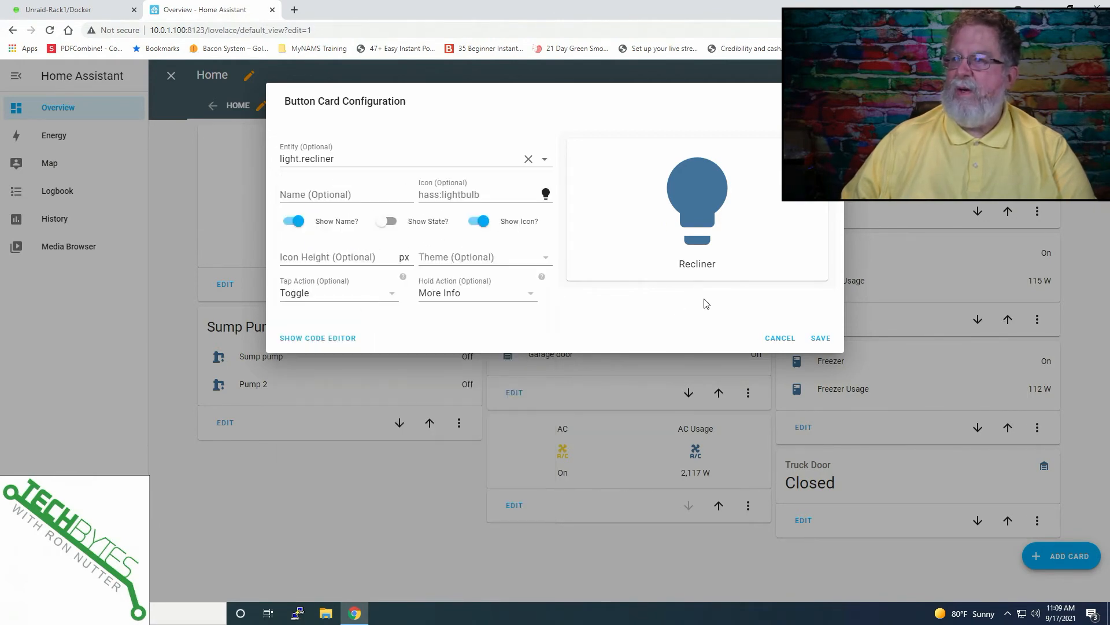
left_click(820, 338)
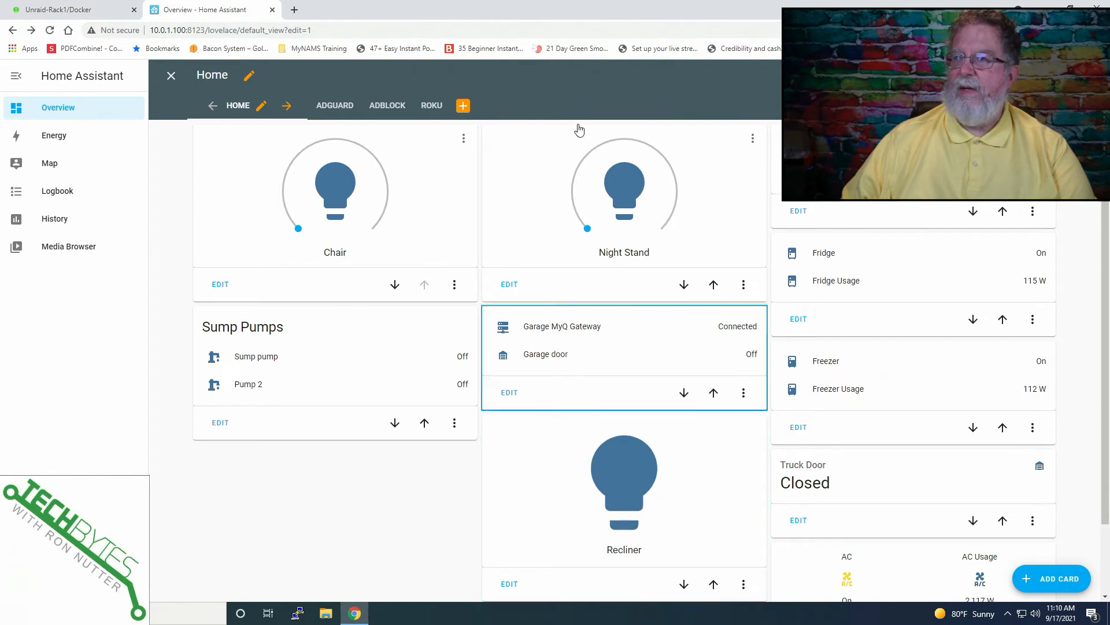
Exit dashboard edit mode and toggle the Recliner light on and back off from its card.
left_click(171, 75)
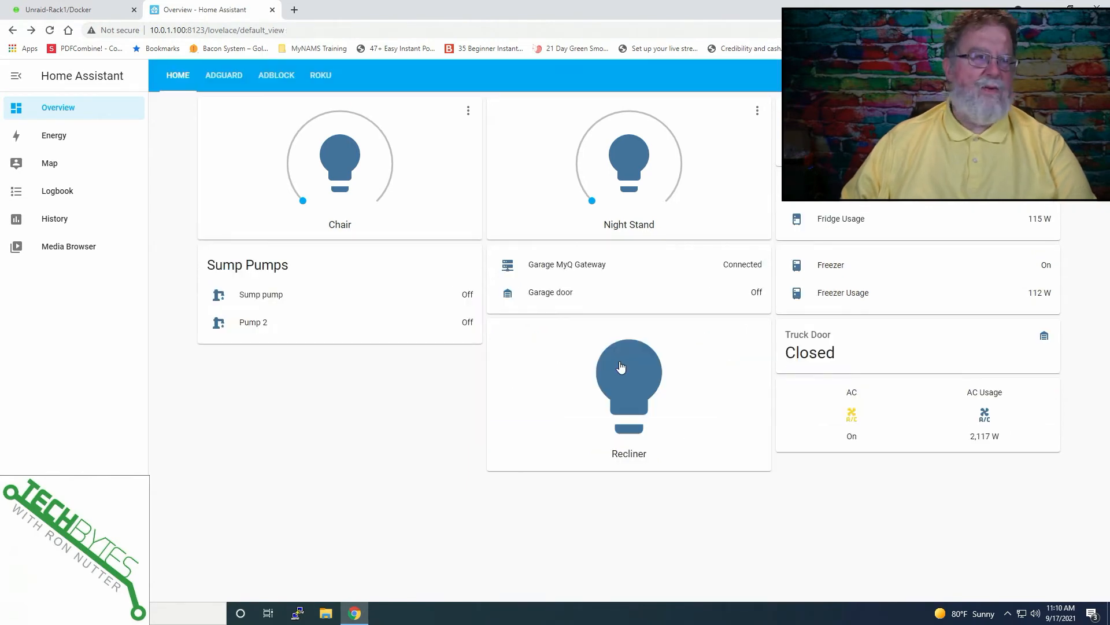
left_click(628, 374)
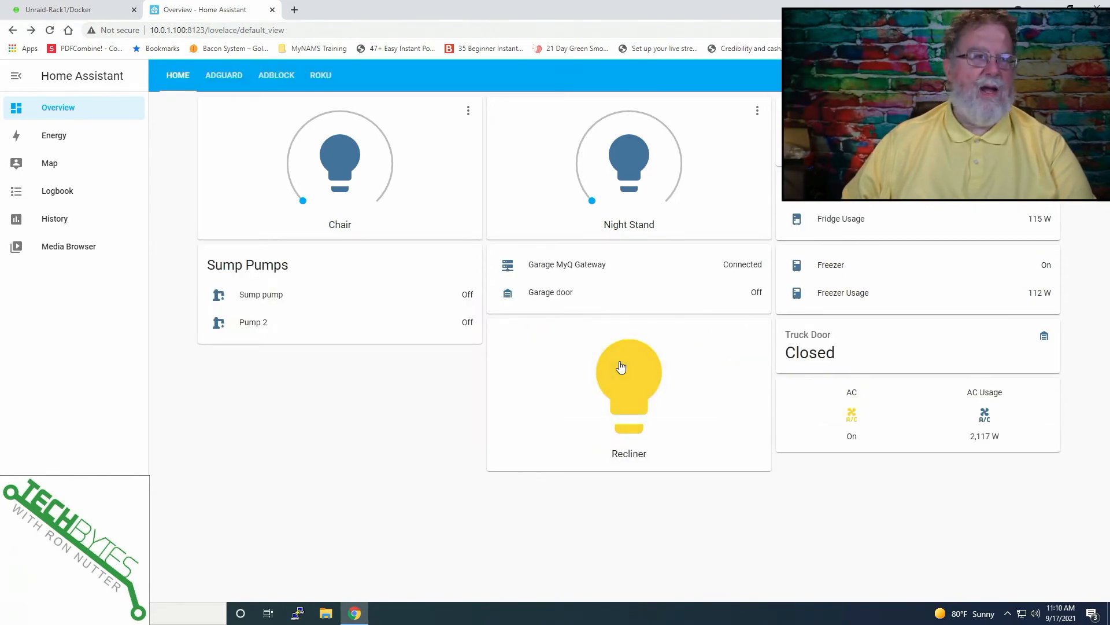
left_click(628, 383)
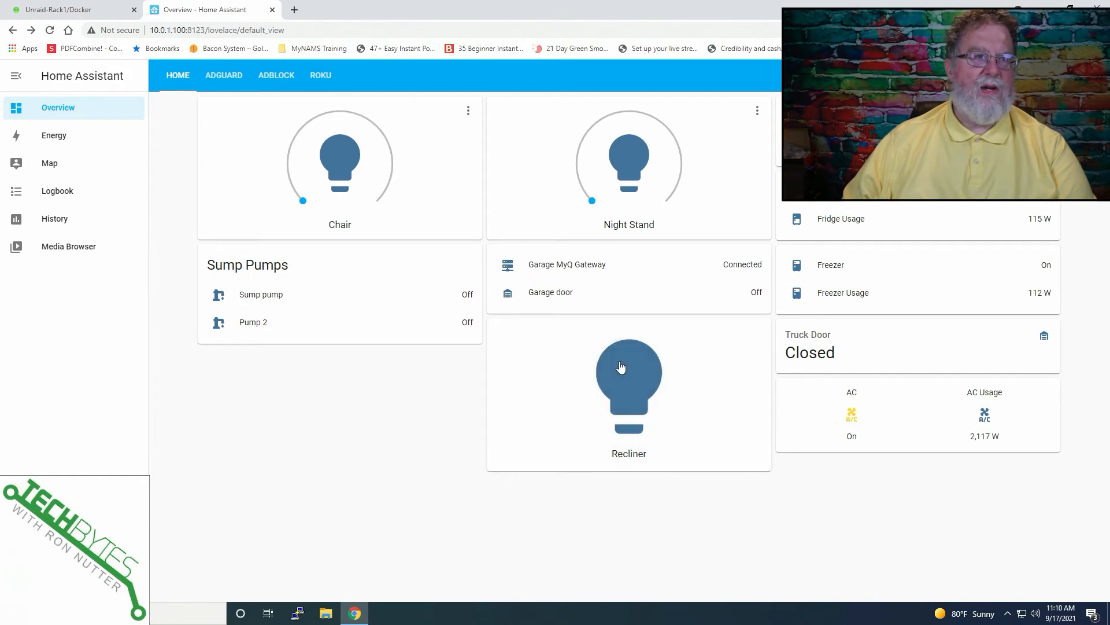
mouse_move(712, 340)
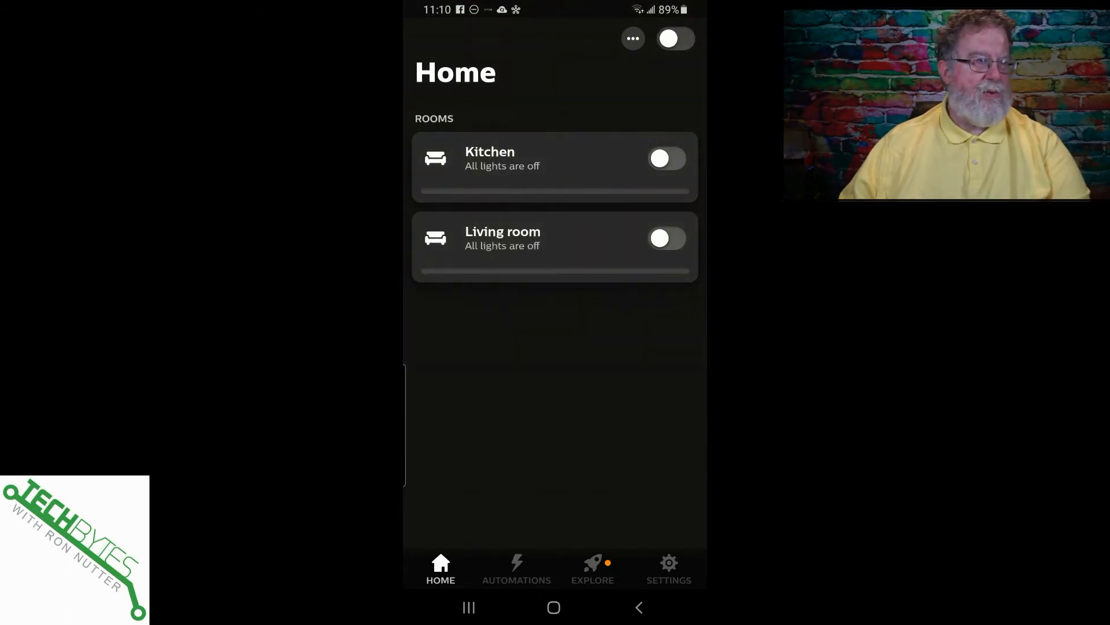
left_click(667, 238)
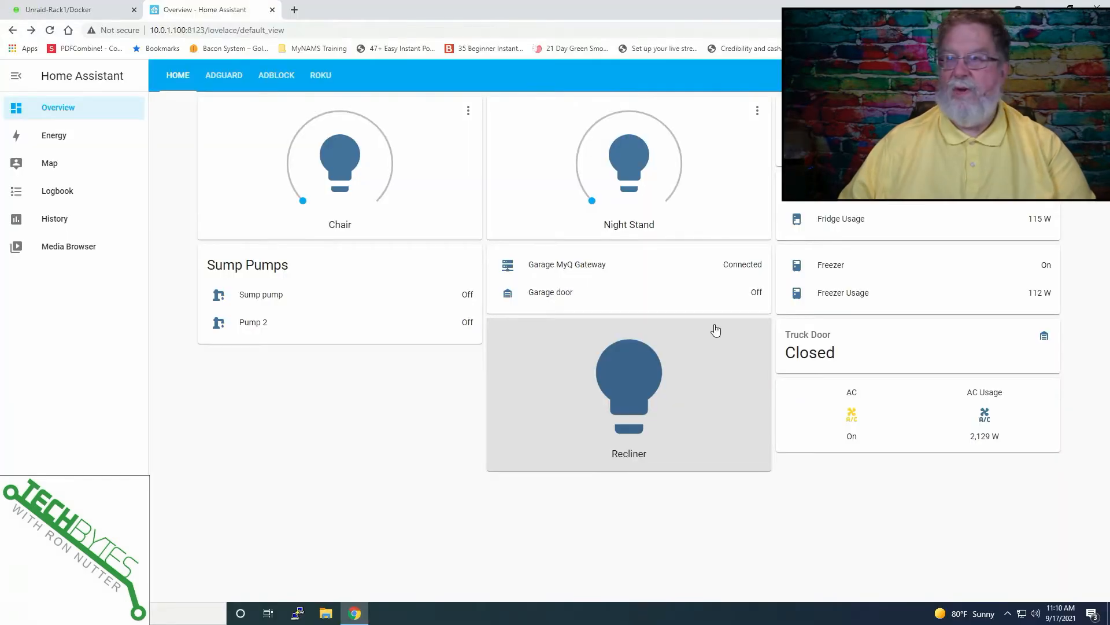
mouse_move(719, 364)
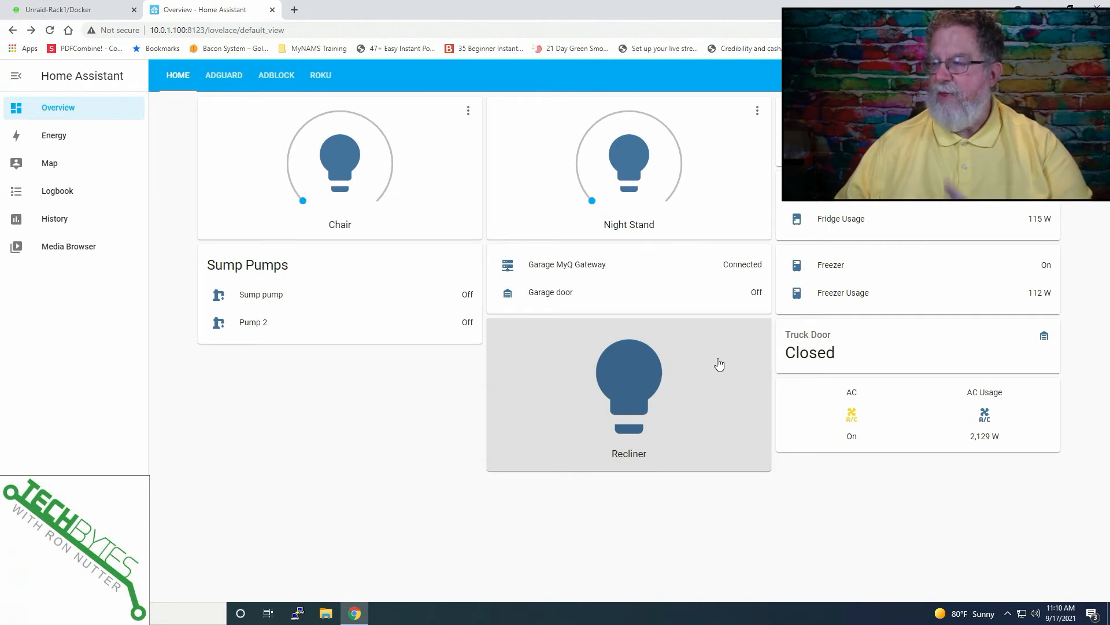
mouse_move(643, 380)
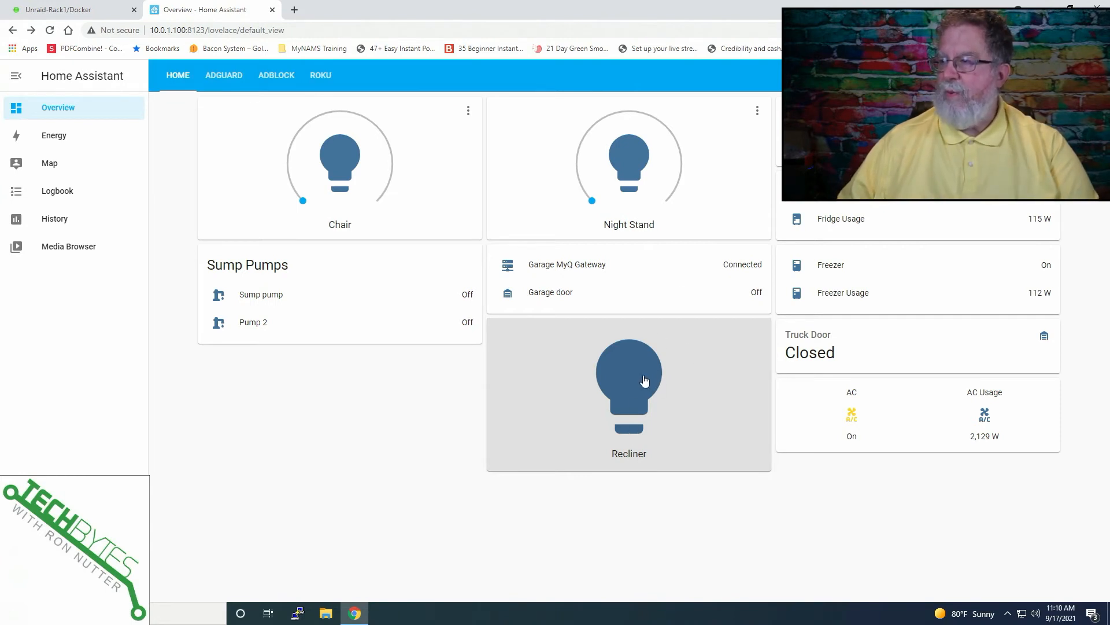
mouse_move(756, 115)
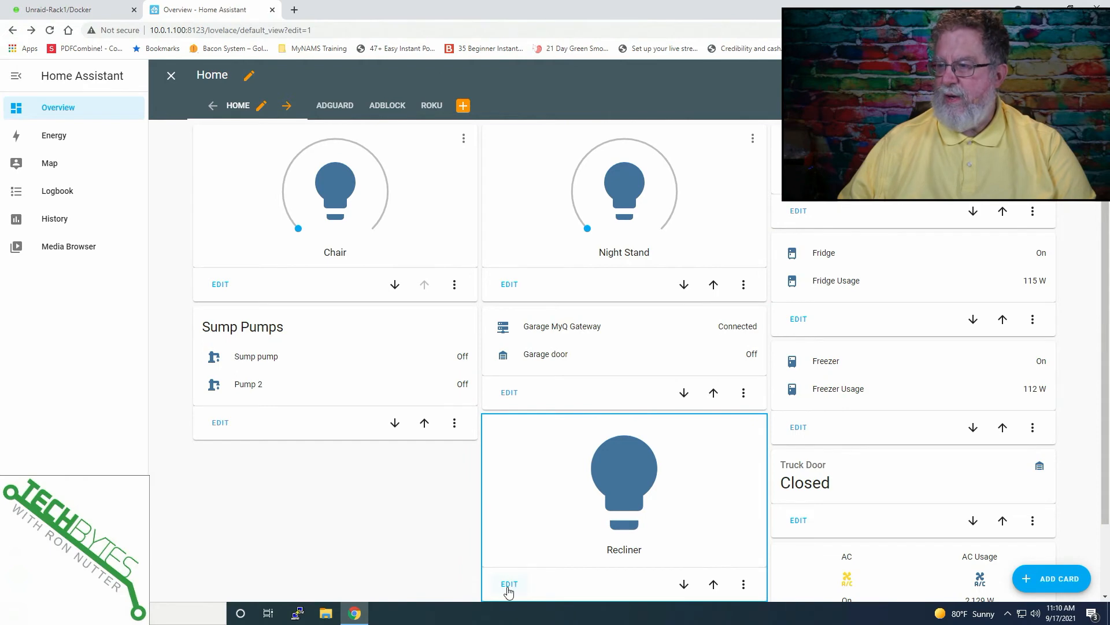
Review the Recliner button card's tap-toggle and hold settings and close without changes.
left_click(509, 583)
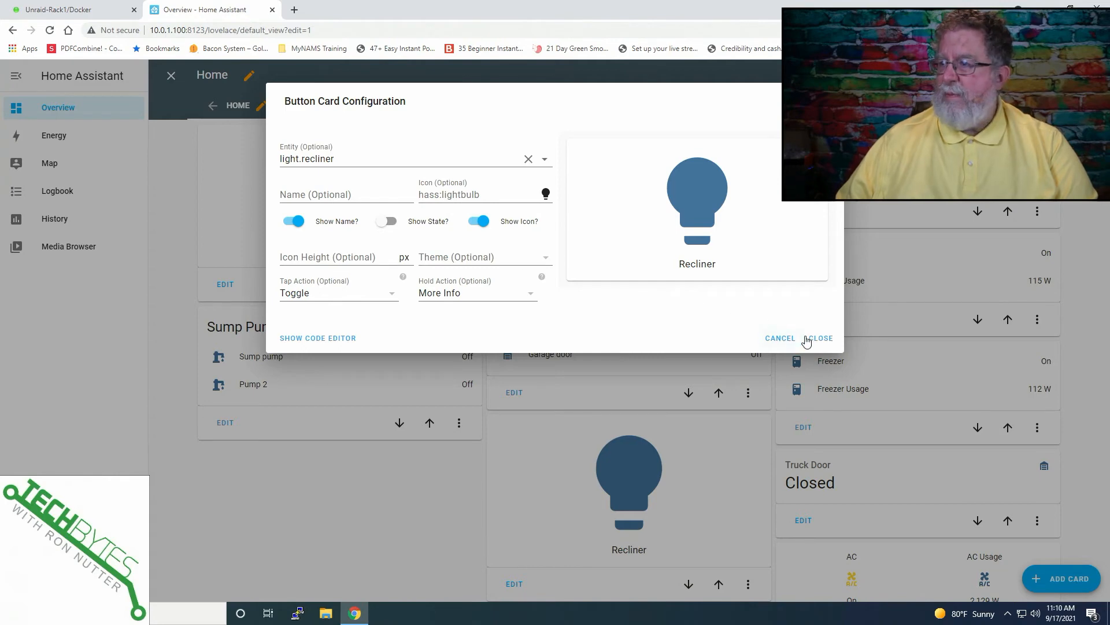
left_click(822, 338)
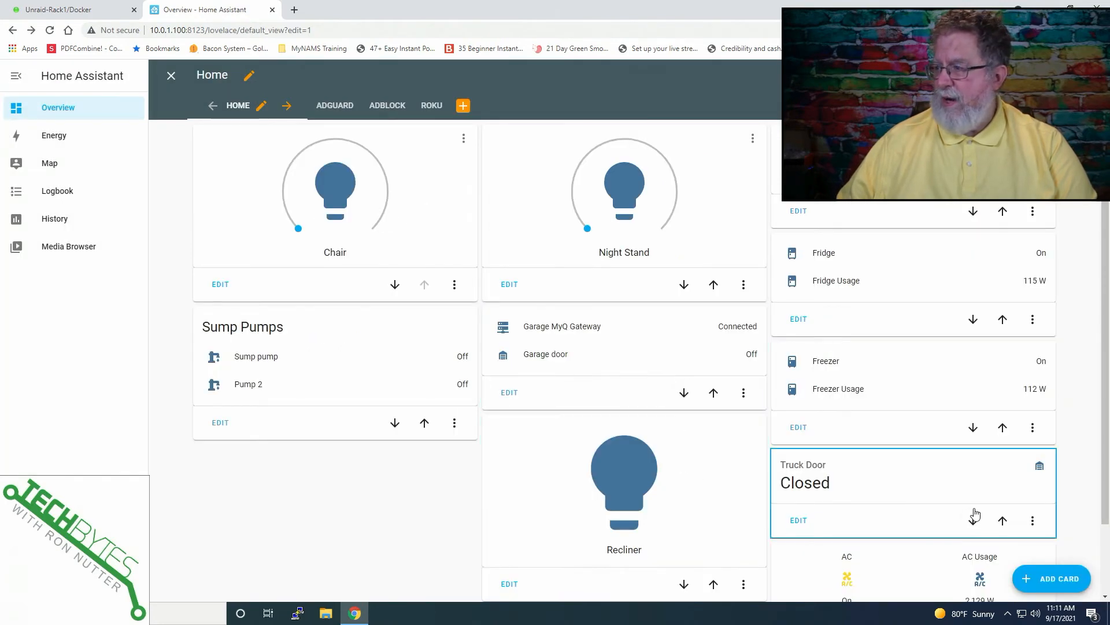
Add a Light card controlling light.recliner with a brightness dial and save it.
left_click(1059, 578)
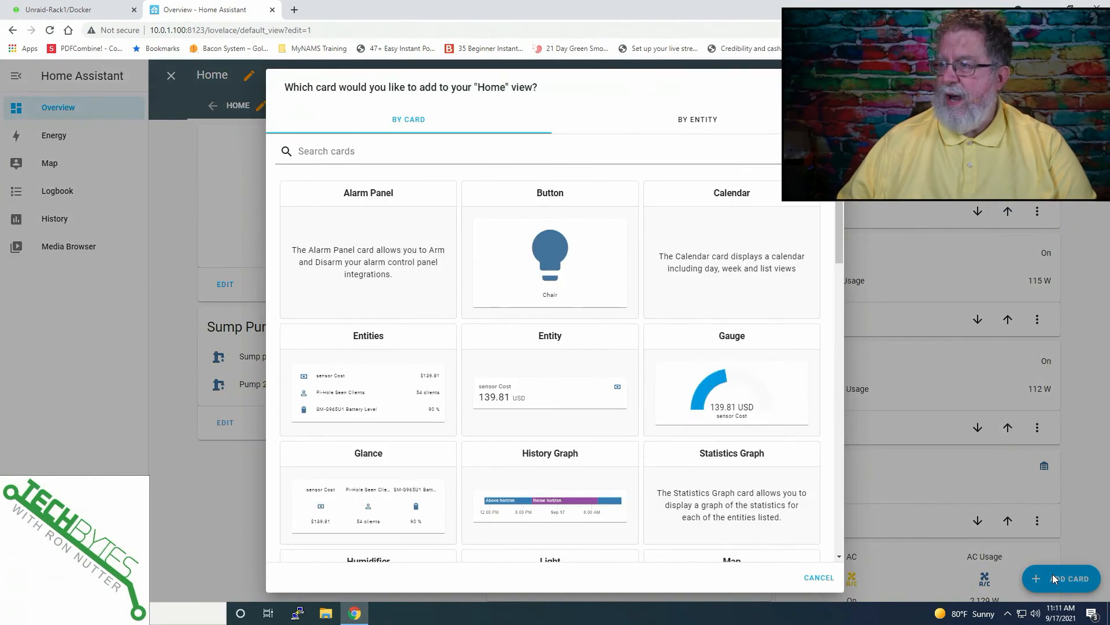
scroll("down", 3)
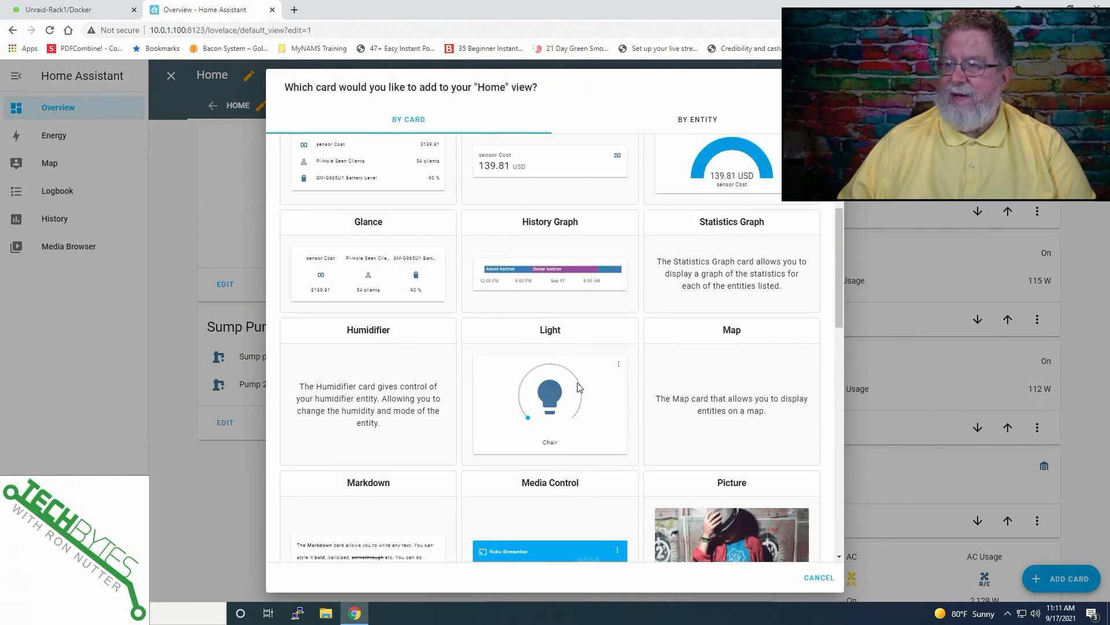
left_click(549, 393)
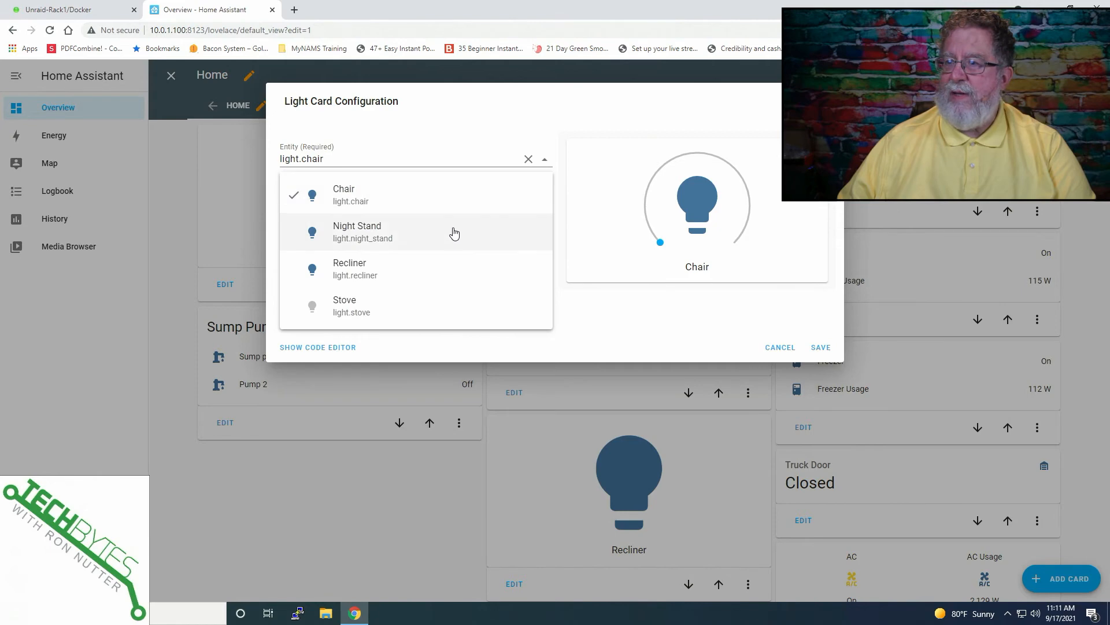
left_click(349, 269)
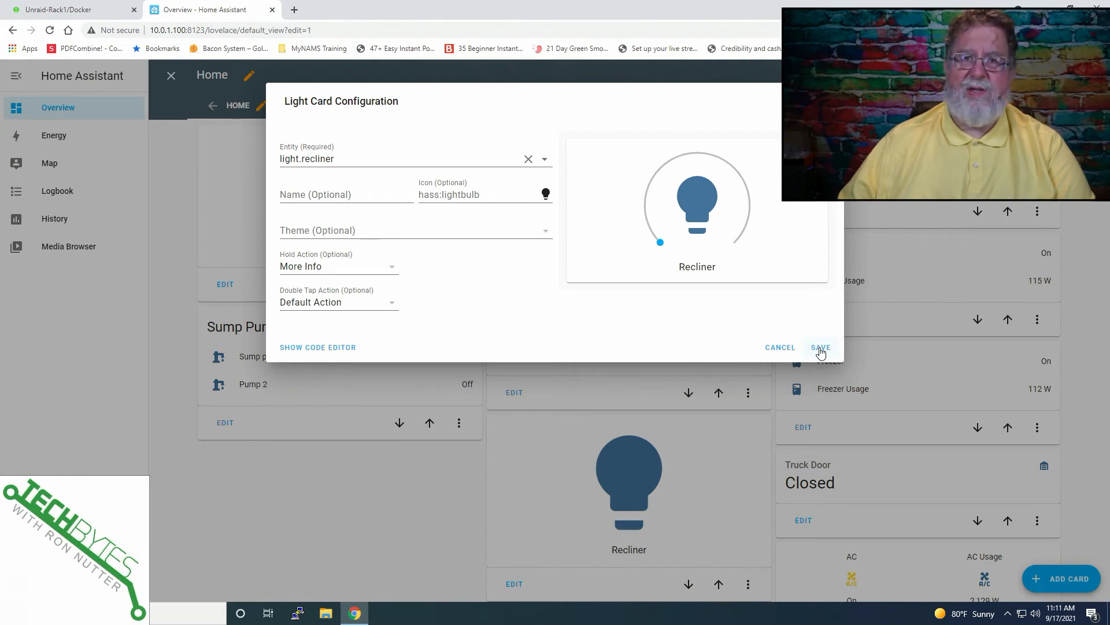
left_click(821, 347)
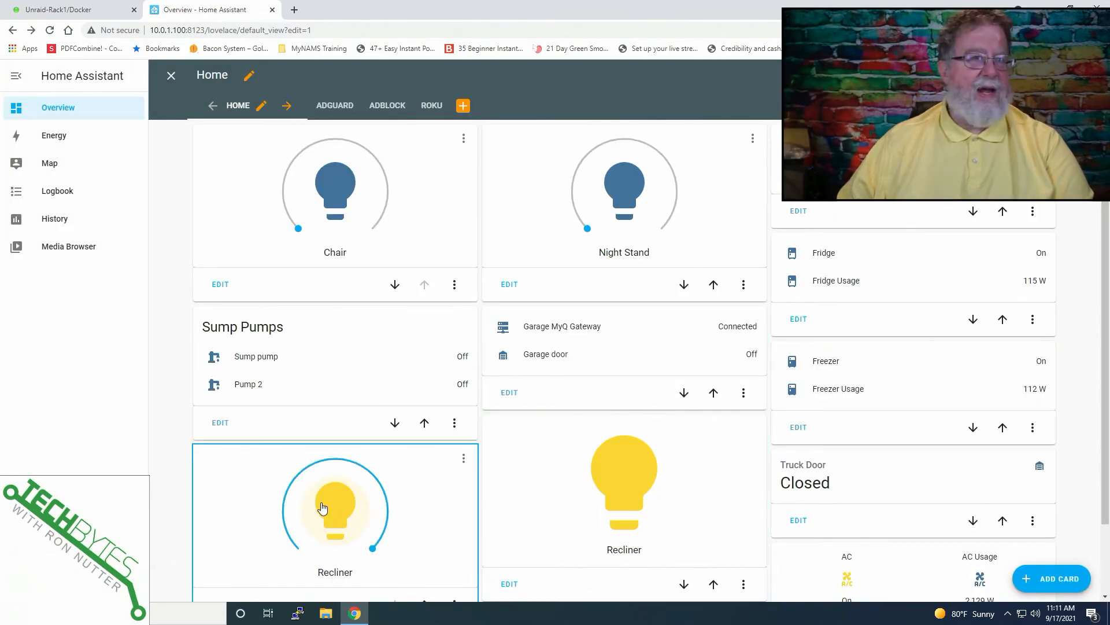
mouse_move(317, 510)
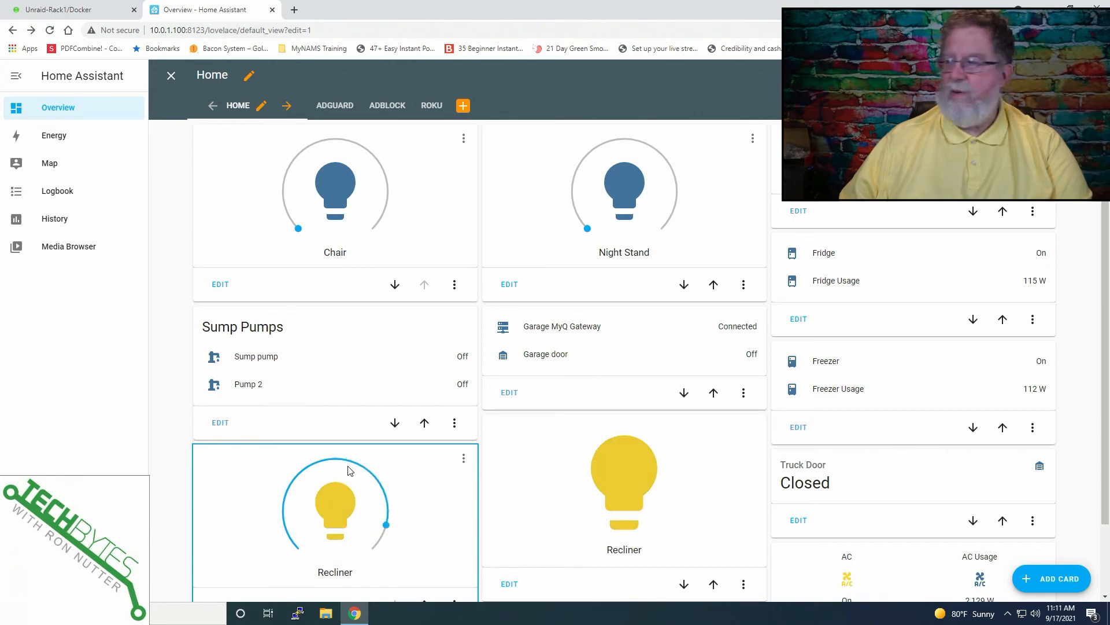
mouse_move(349, 466)
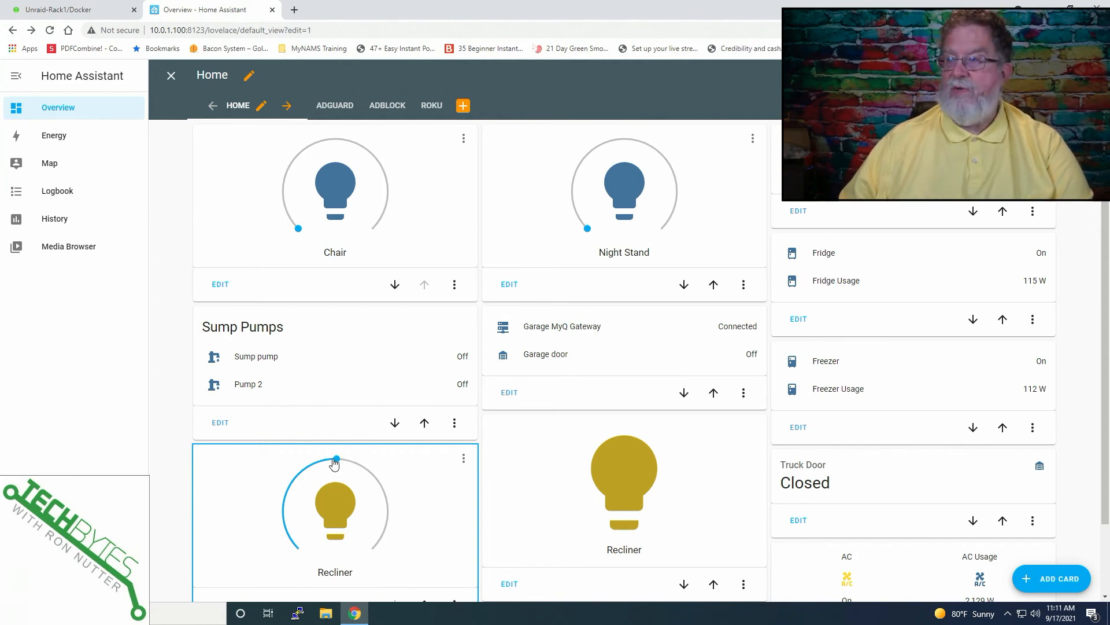
mouse_move(347, 474)
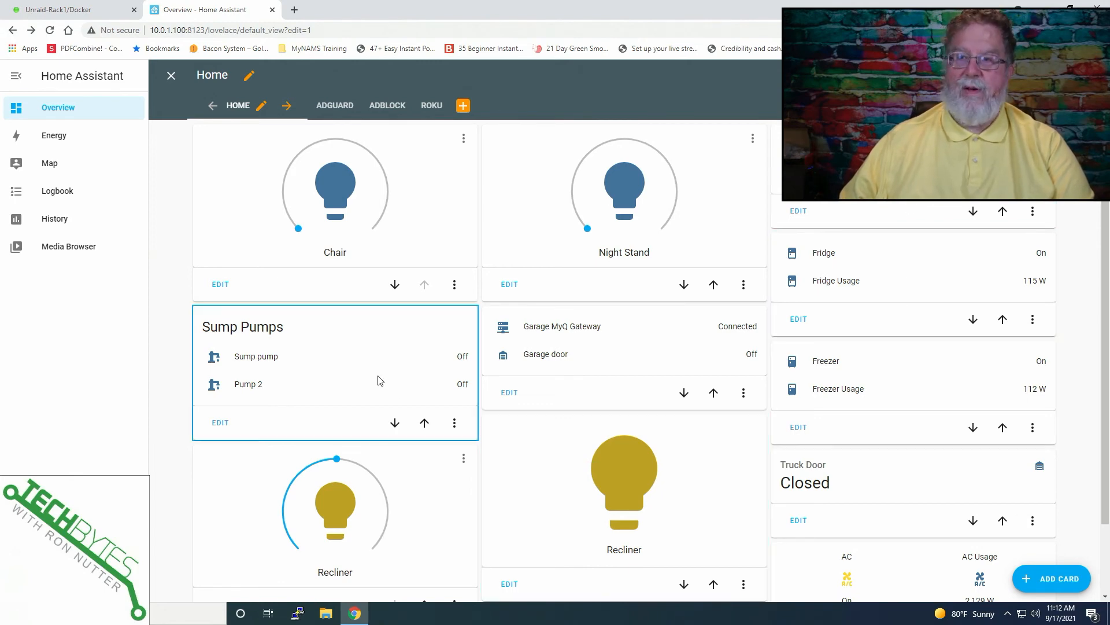
mouse_move(392, 362)
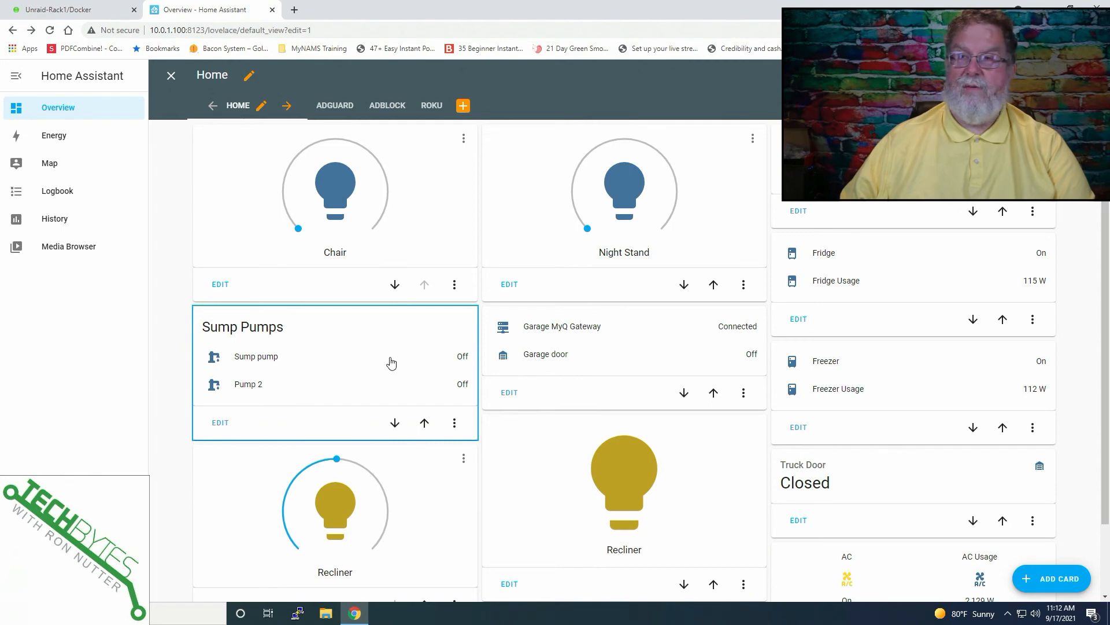
mouse_move(323, 118)
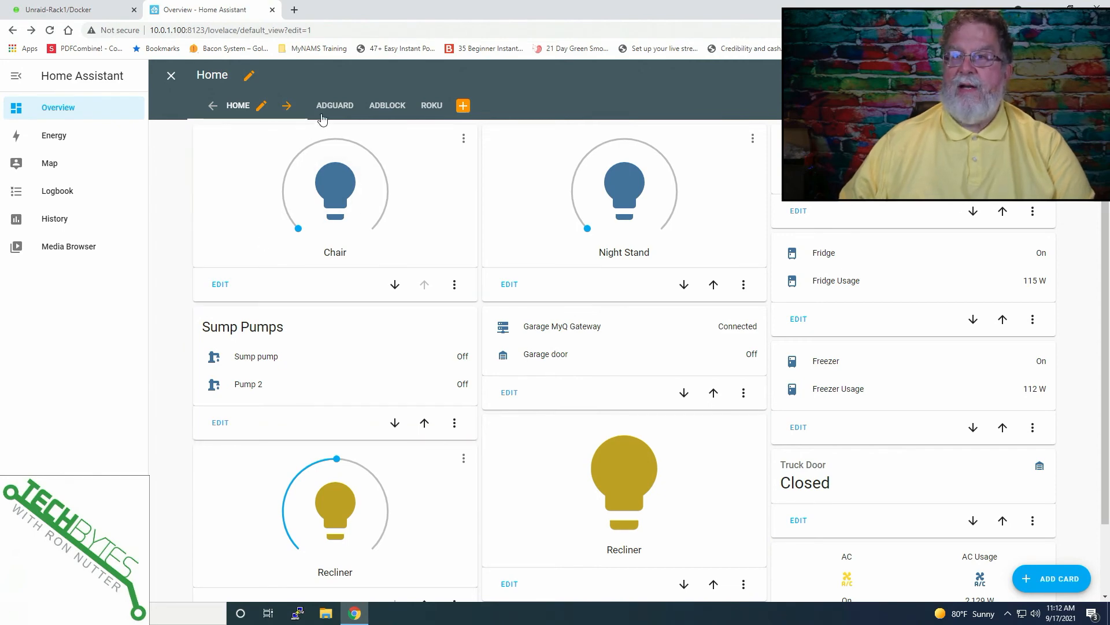
mouse_move(335, 110)
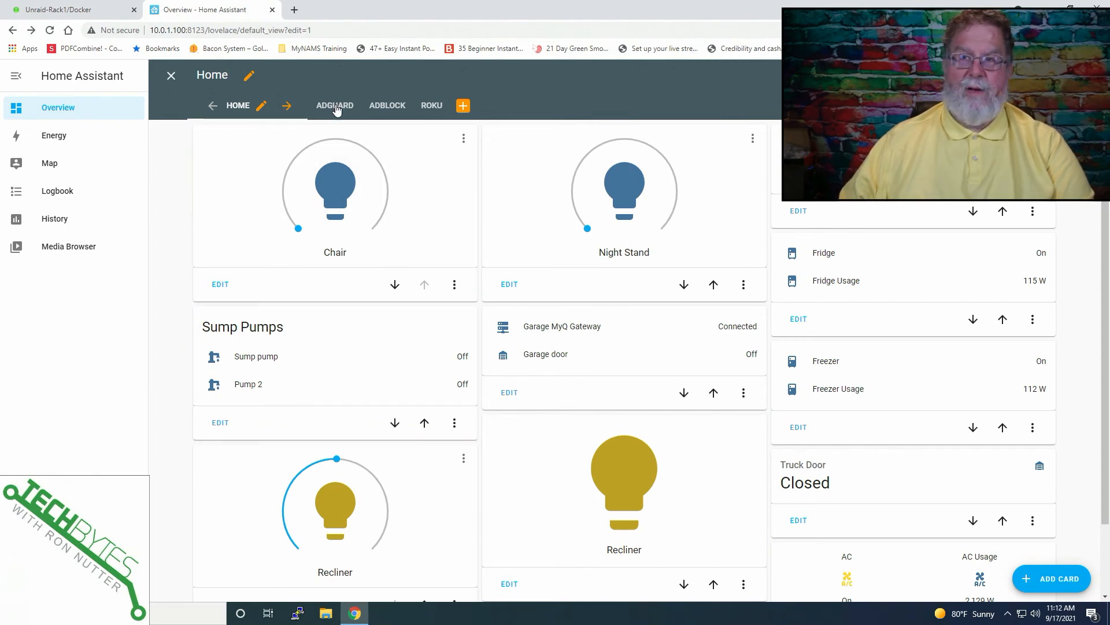
mouse_move(383, 105)
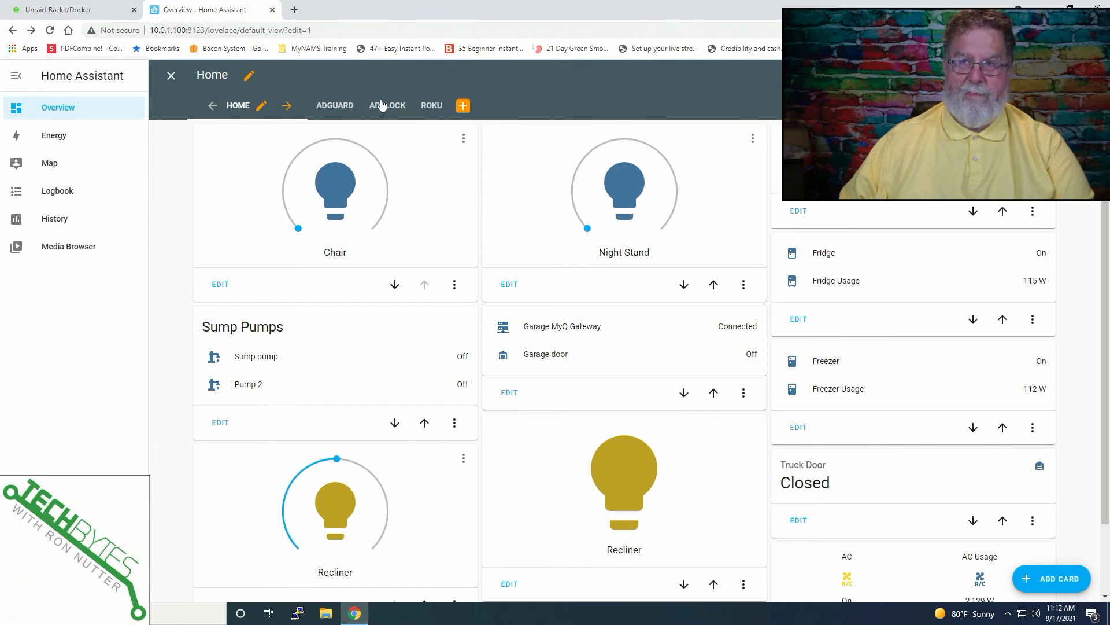
Leave edit mode so the dashboard shows both Recliner cards with the half-dimmed lamp.
left_click(172, 75)
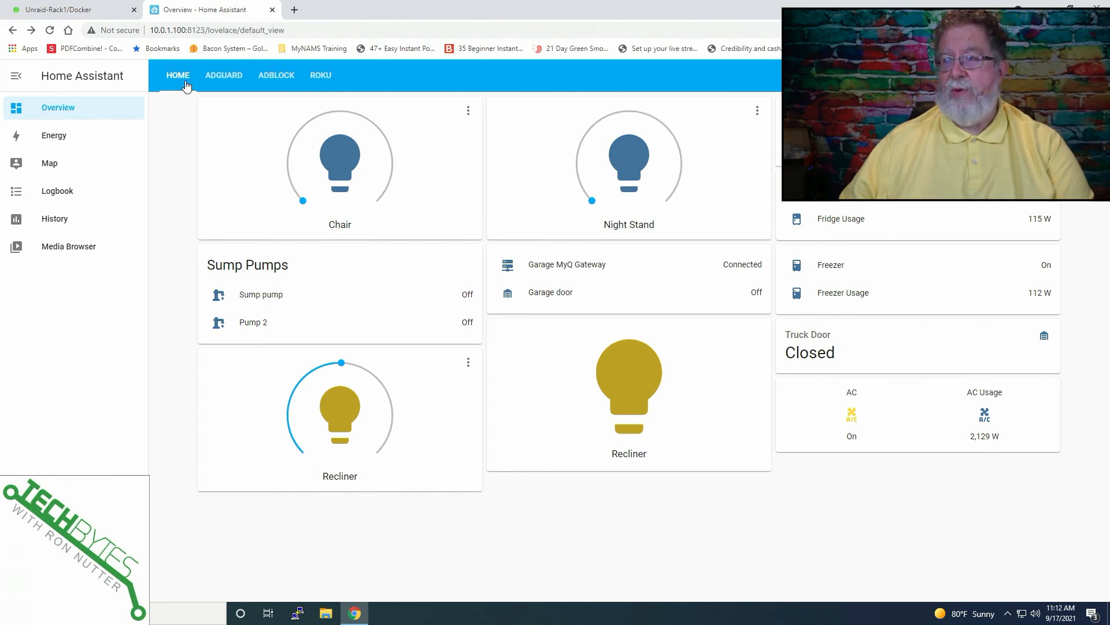
mouse_move(223, 81)
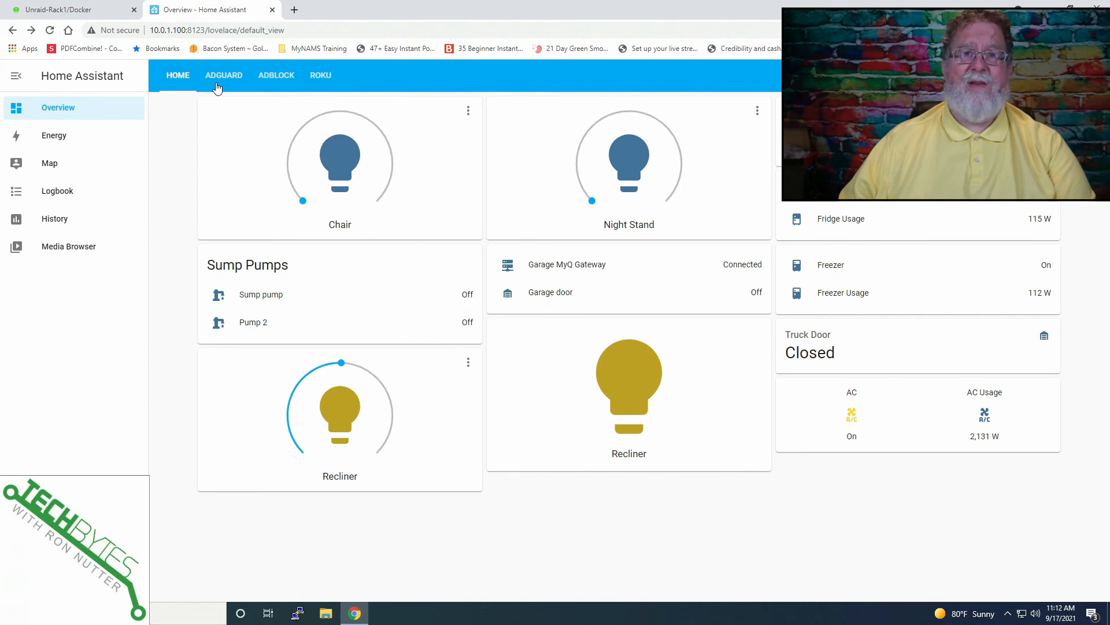
mouse_move(466, 370)
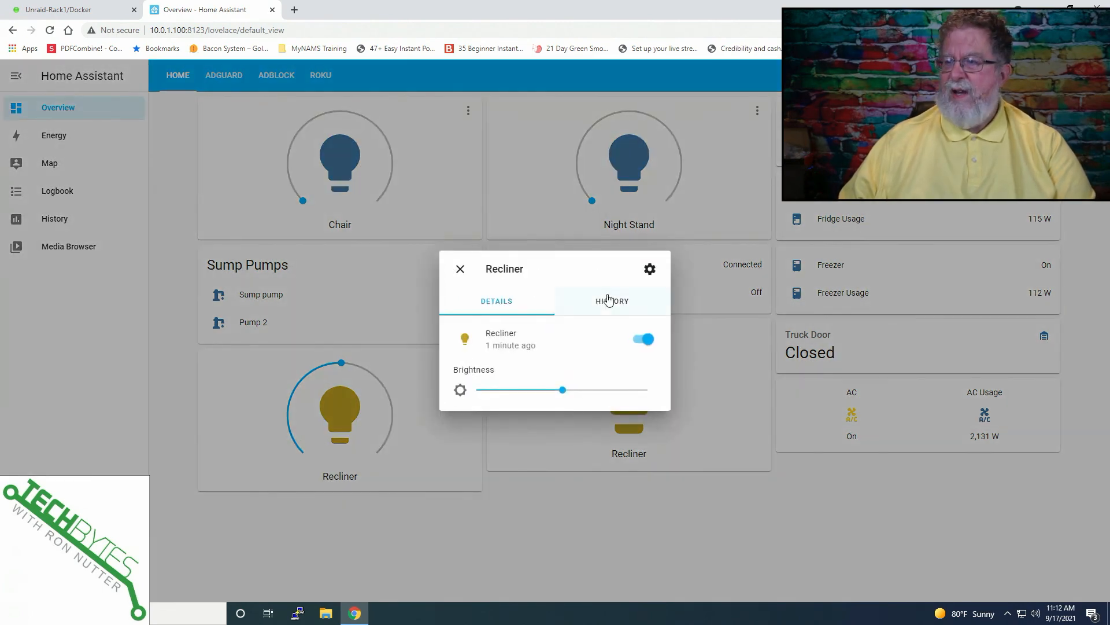
Review the Recliner light's admin on/off history entries and close its details dialog.
left_click(612, 301)
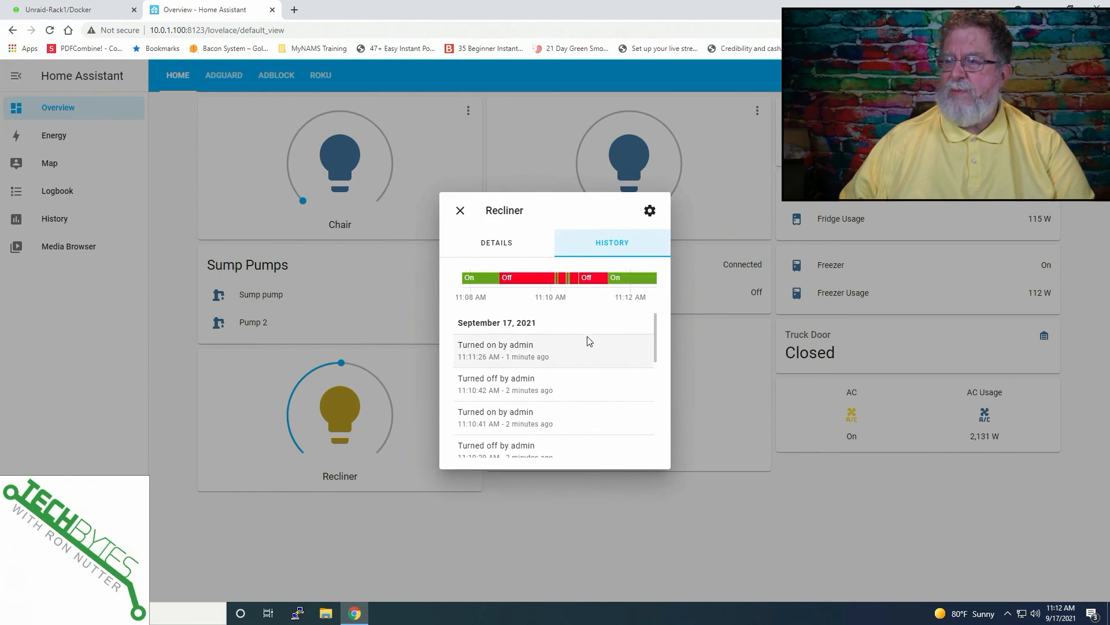
left_click(496, 242)
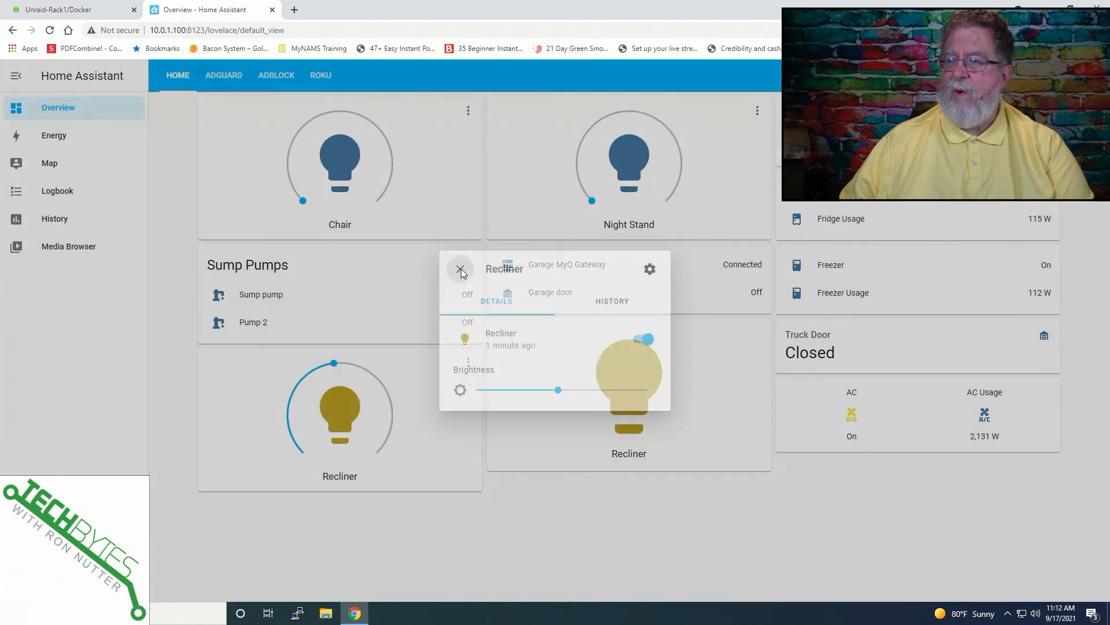
left_click(460, 269)
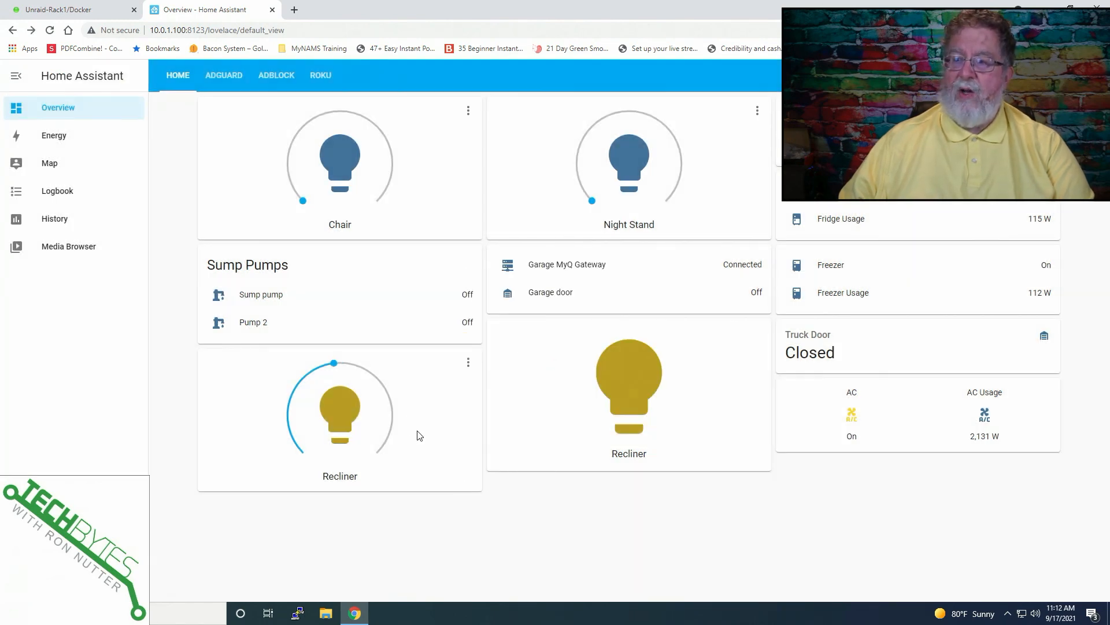